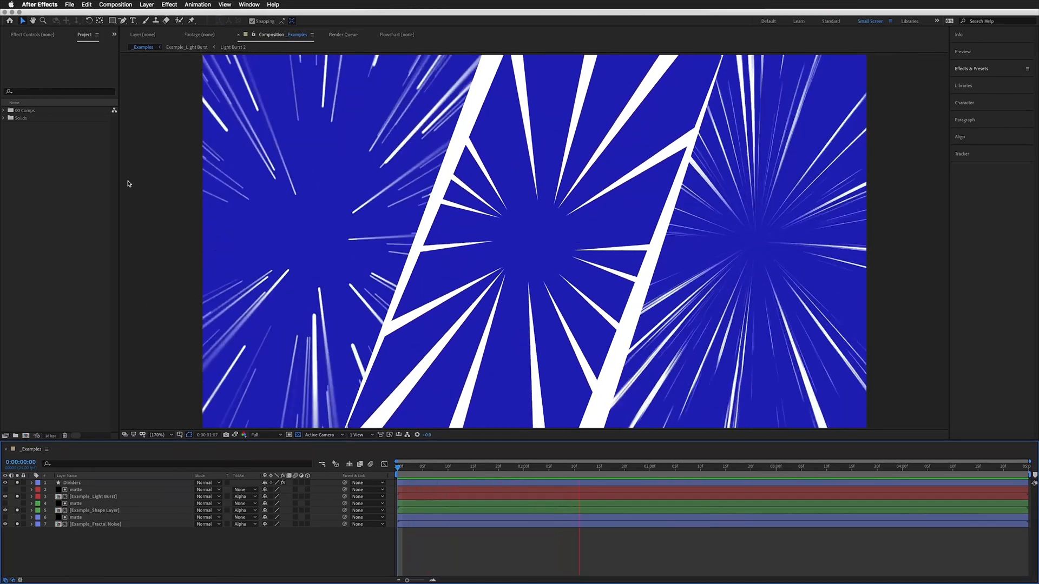
# - Create a new 1080×1080 composition named 'Example 1'
pyautogui.click(700, 466)
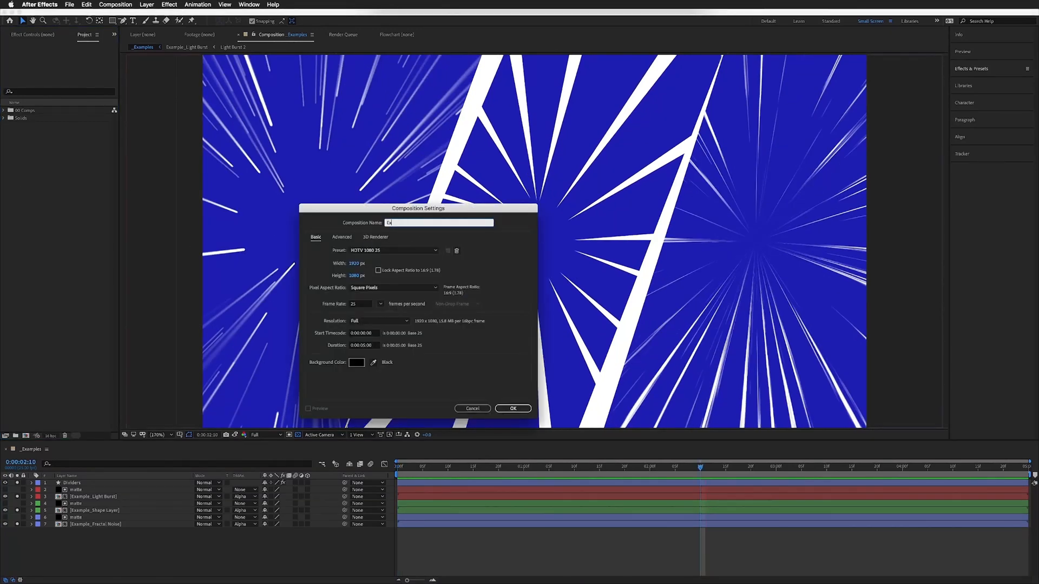
pyautogui.write('Example 1')
pyautogui.click(358, 263)
pyautogui.write('1080')
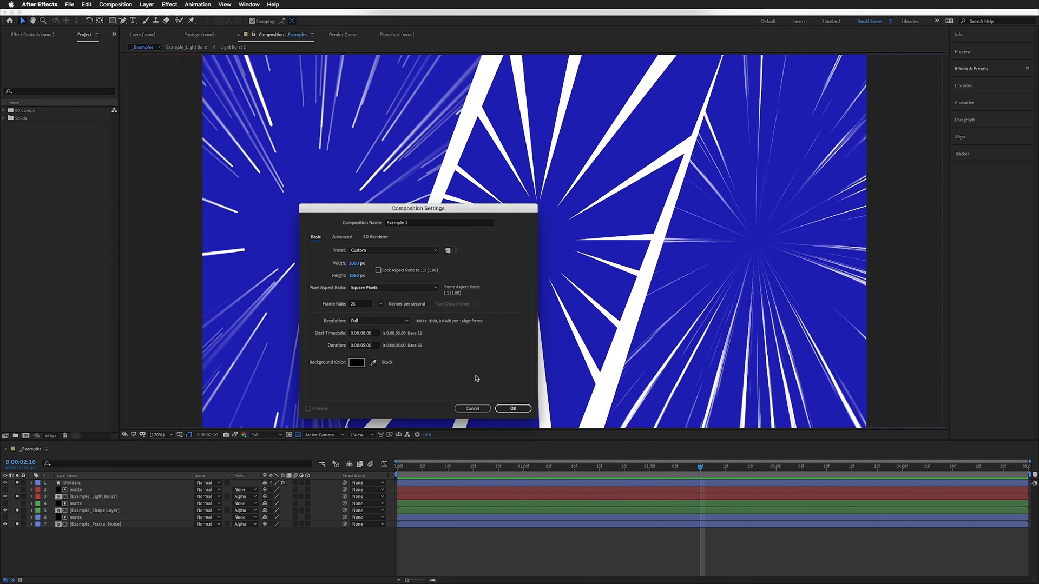
pyautogui.click(512, 408)
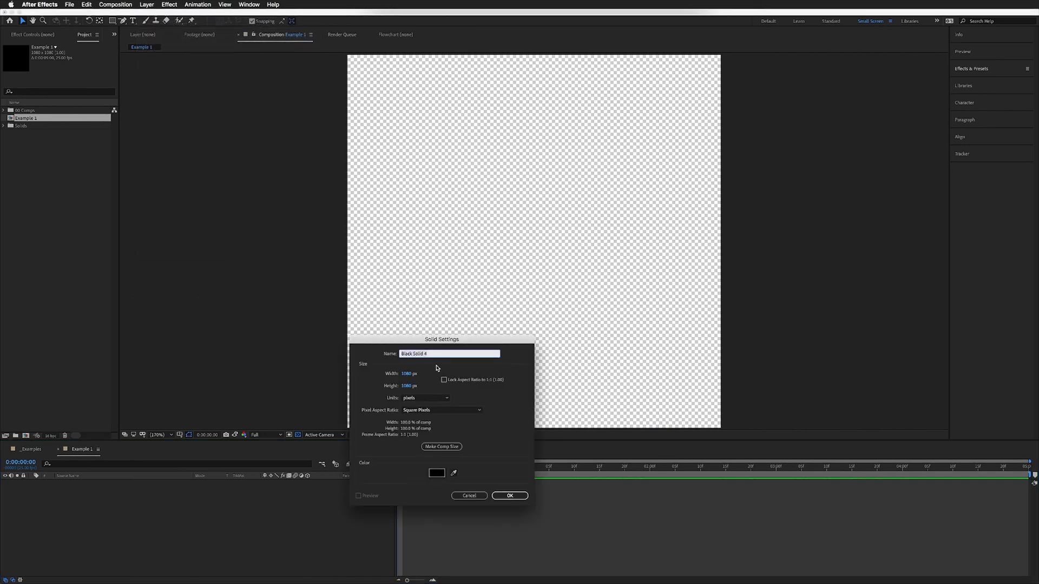
# - Add a black solid named 'BG' to Example 1
pyautogui.write('BG')
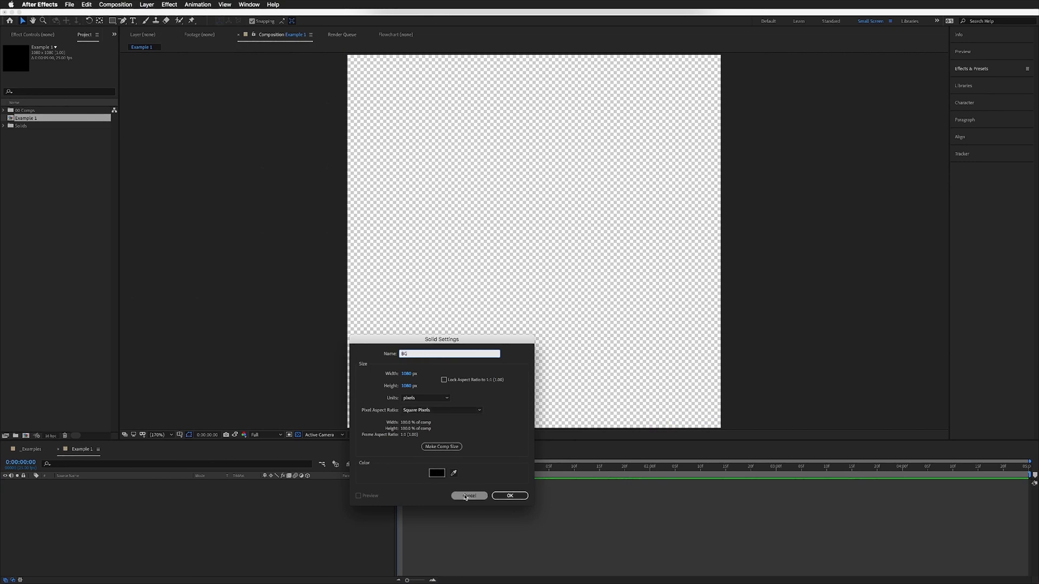
pyautogui.click(510, 496)
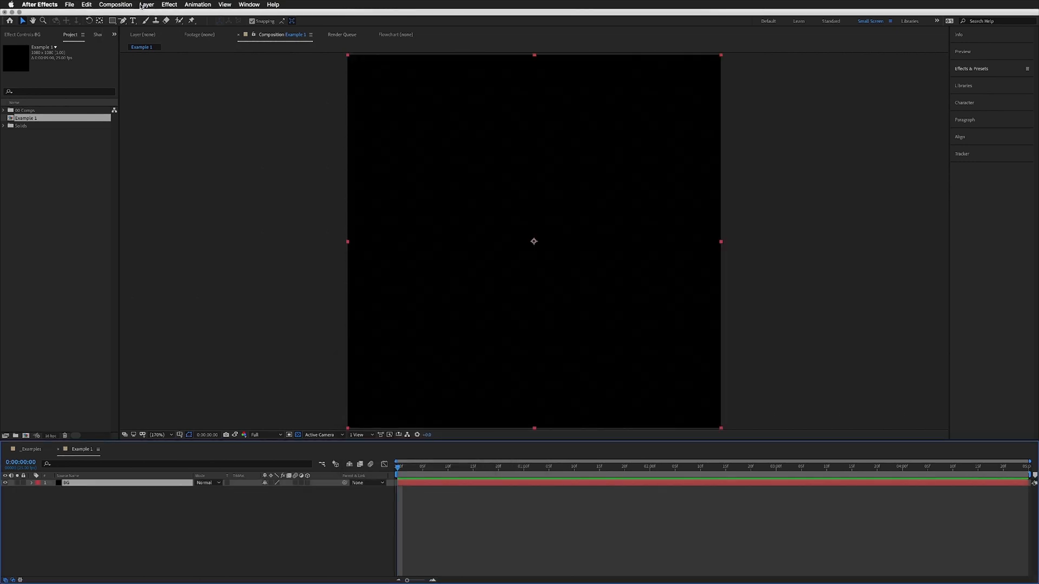
# - Add a white solid named 'Lines' above the BG layer
pyautogui.click(146, 4)
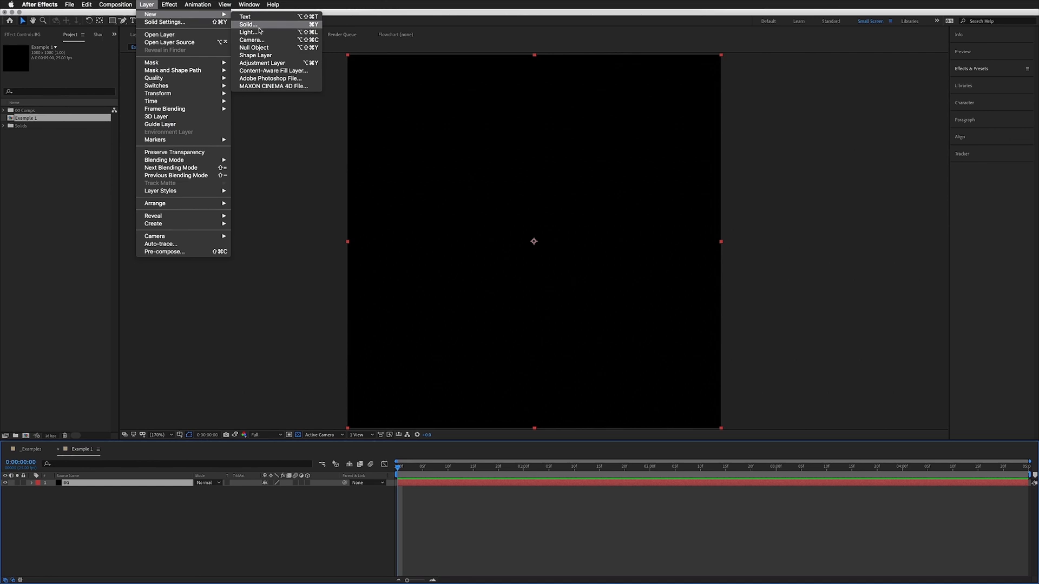
pyautogui.click(248, 25)
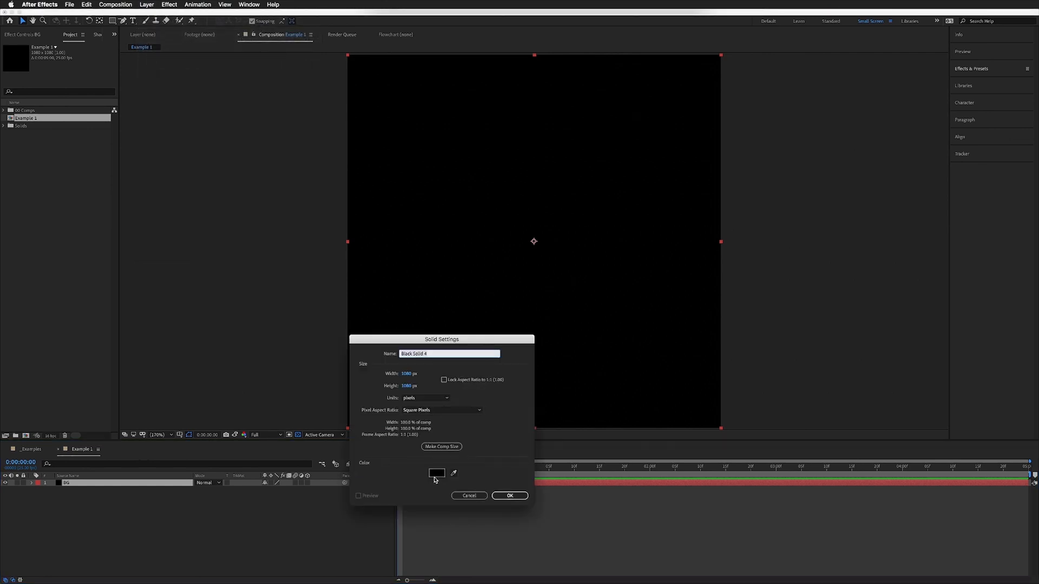
pyautogui.click(436, 473)
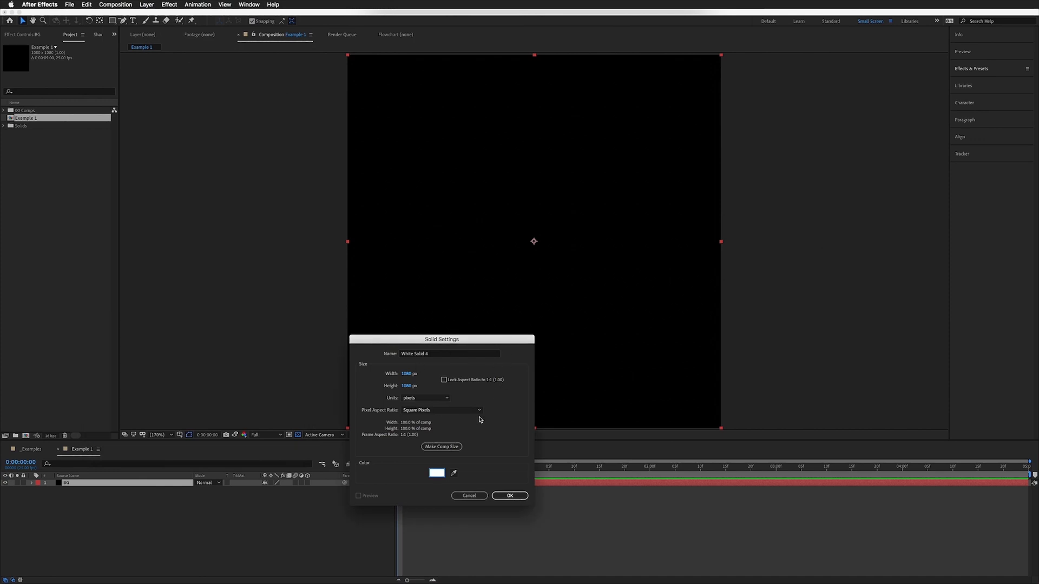
pyautogui.click(448, 352)
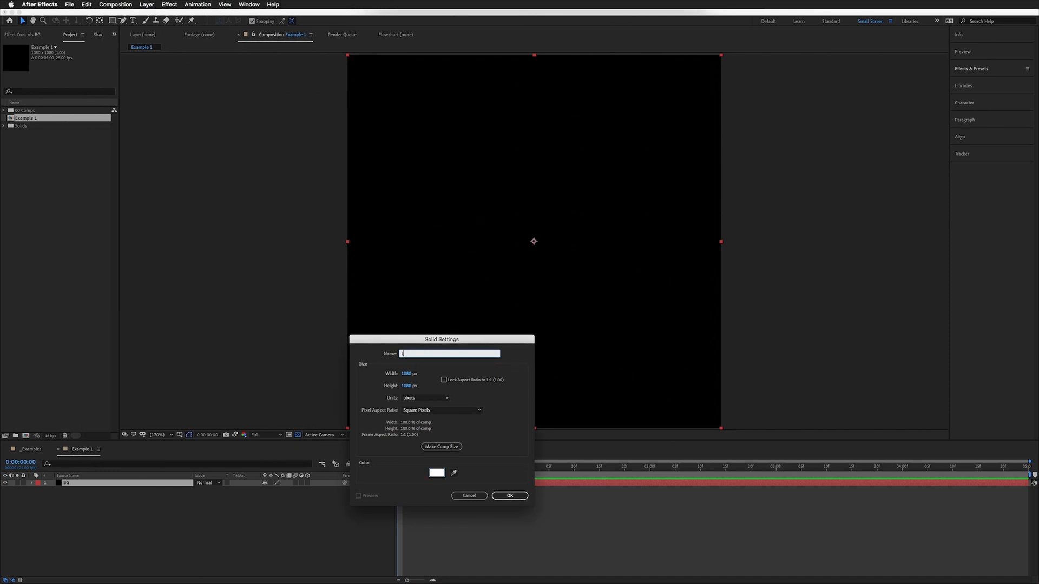
pyautogui.click(510, 495)
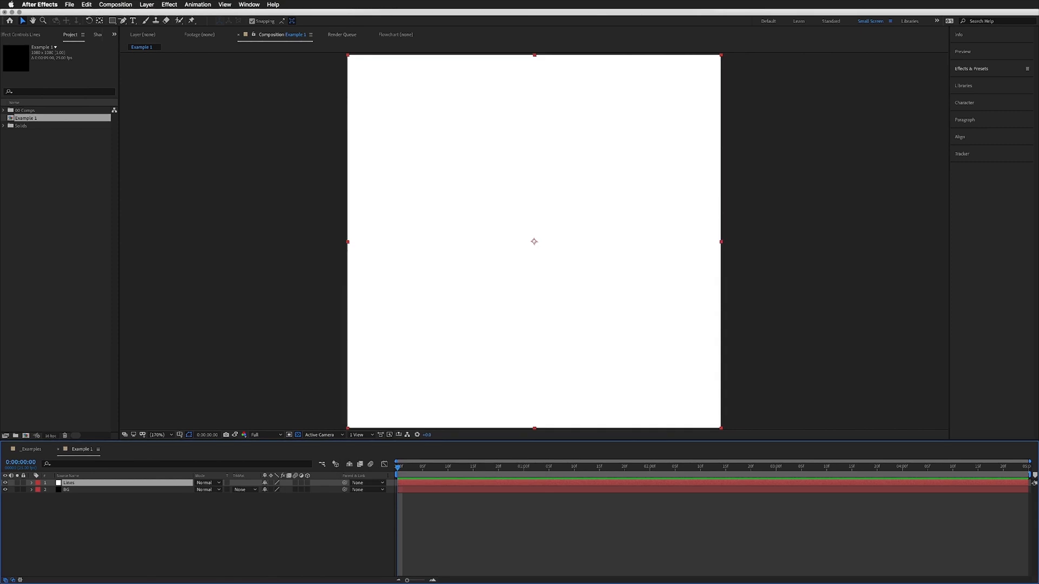
pyautogui.click(971, 68)
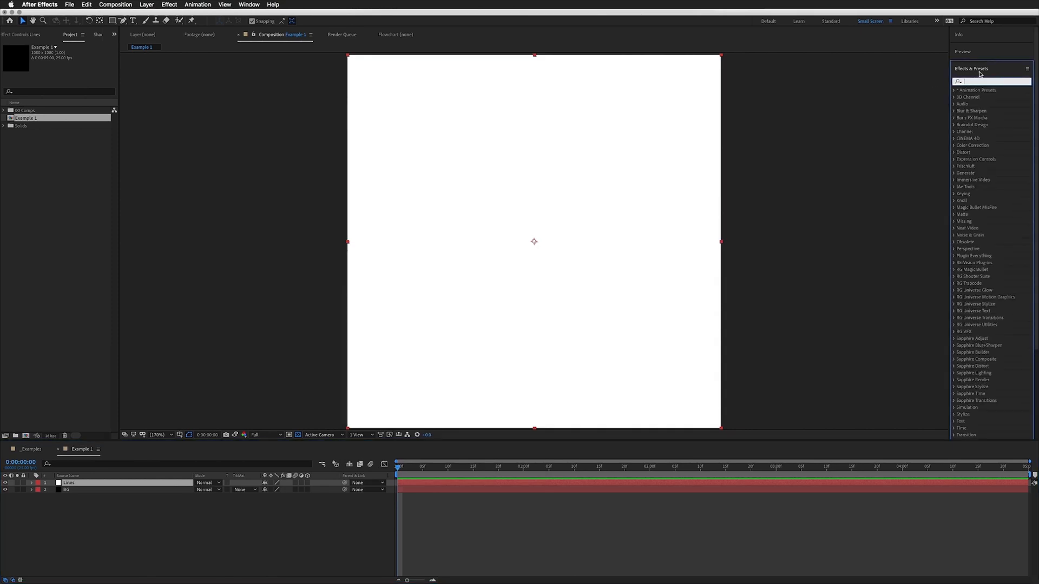
# - Apply CC Star Burst to the Lines layer from Effects & Presets
pyautogui.write('cc star b')
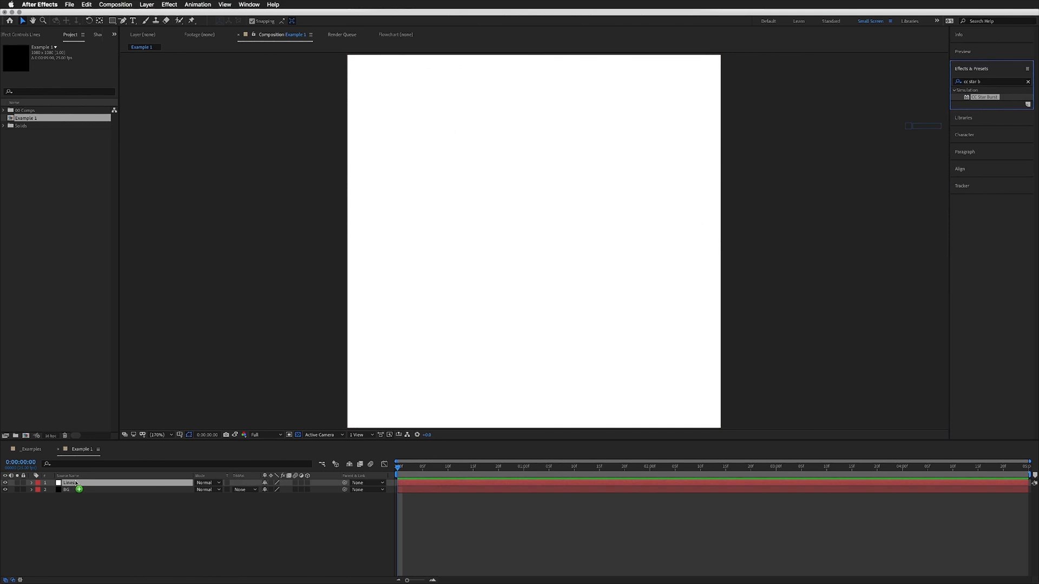
pyautogui.doubleClick(985, 96)
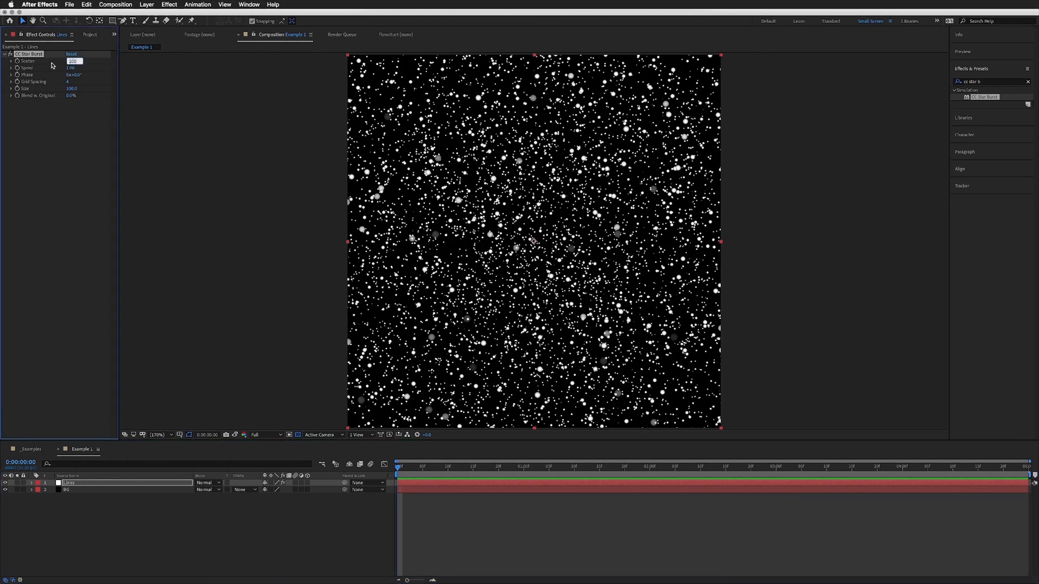
# - Set Star Burst Scatter 300, Speed 5, Grid Spacing 10 and Size 30 for sparse small stars
pyautogui.write('300.0')
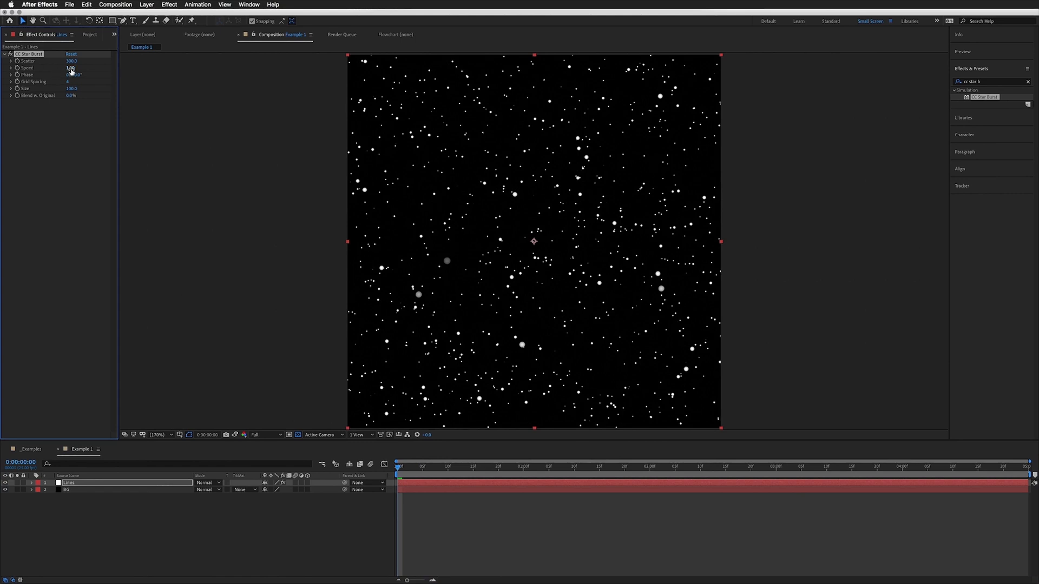
pyautogui.click(71, 67)
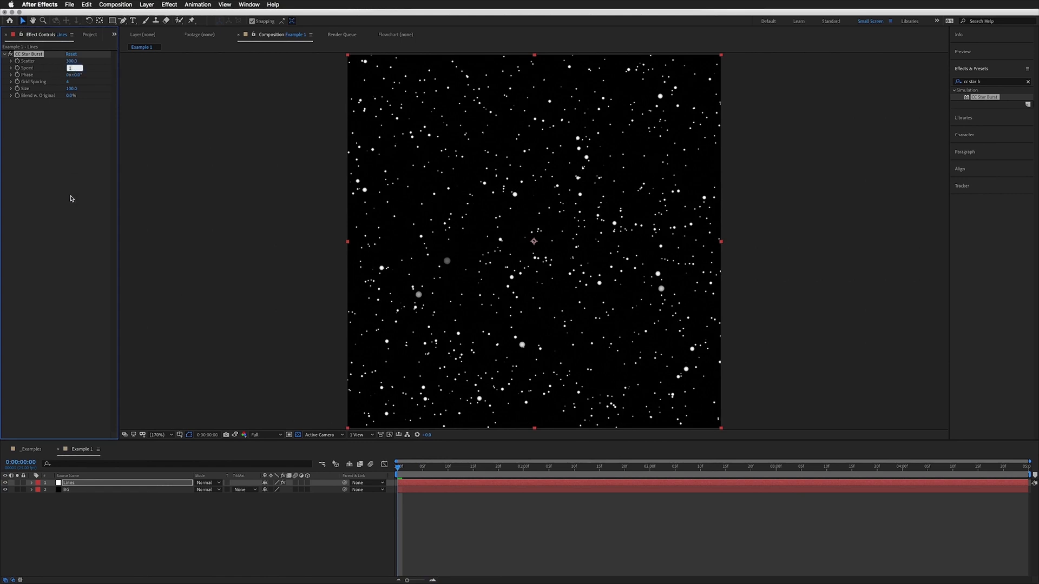
pyautogui.write('5.00')
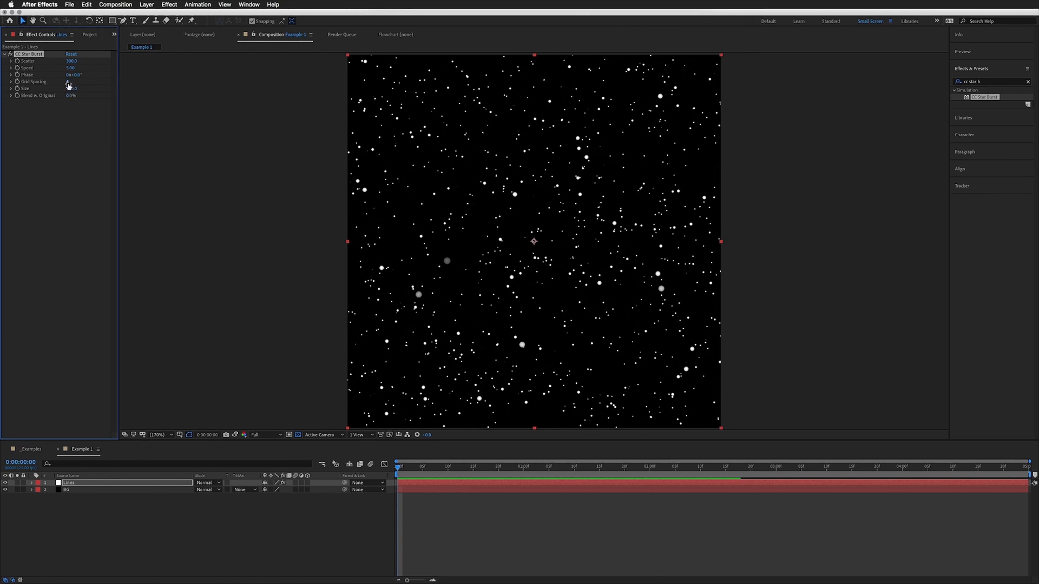
pyautogui.click(72, 81)
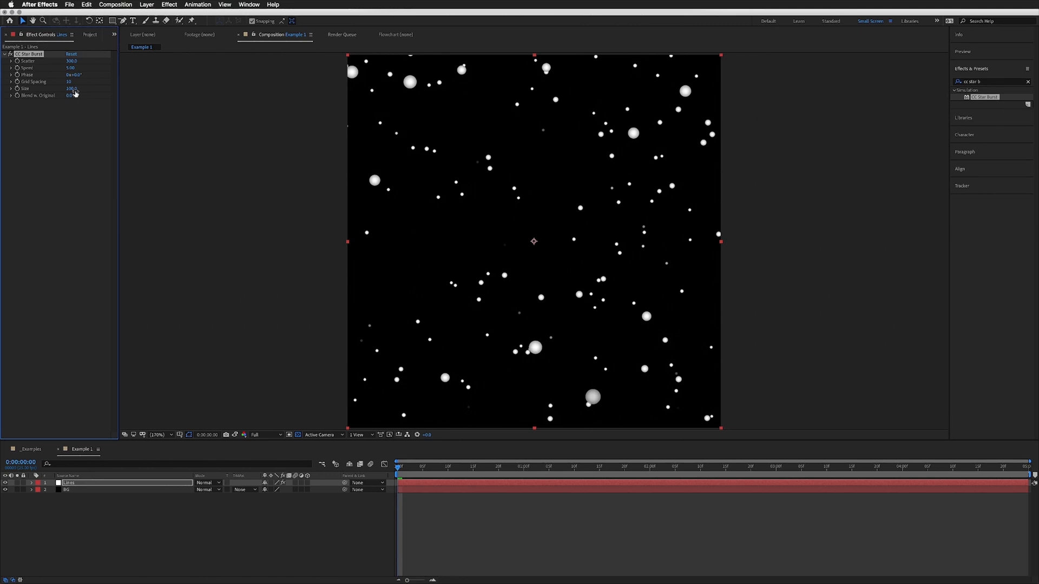
pyautogui.doubleClick(72, 88)
pyautogui.write('30')
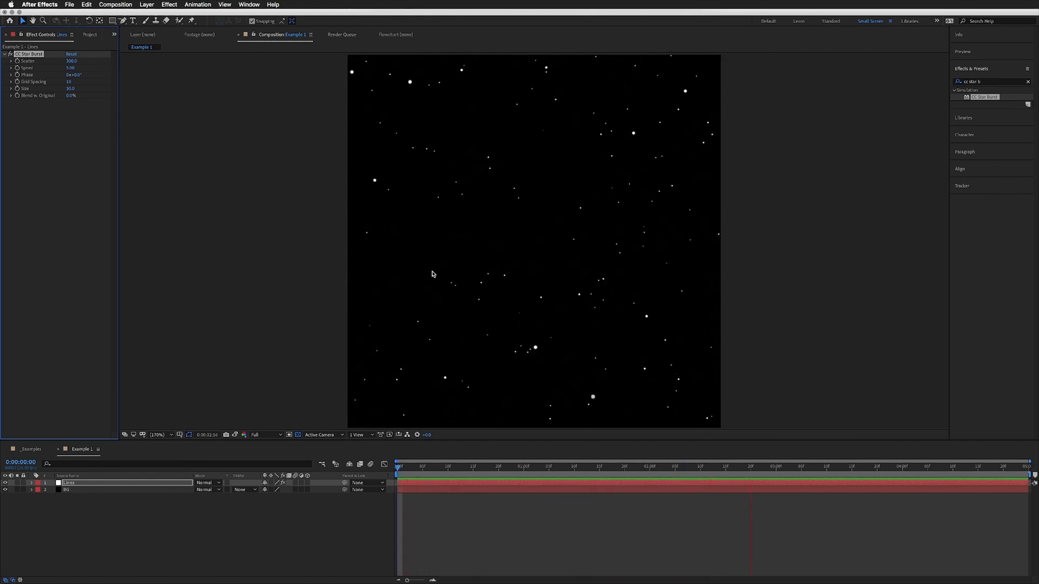
# - Apply CC Light Burst 2.5 to Lines so the stars stretch into radiating streaks
pyautogui.click(823, 466)
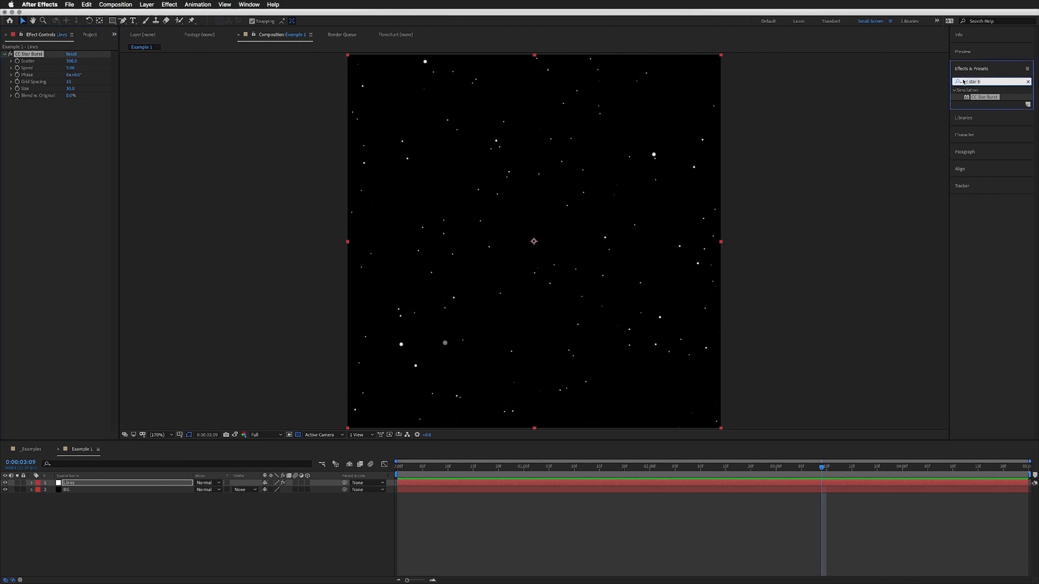
pyautogui.moveTo(920, 84)
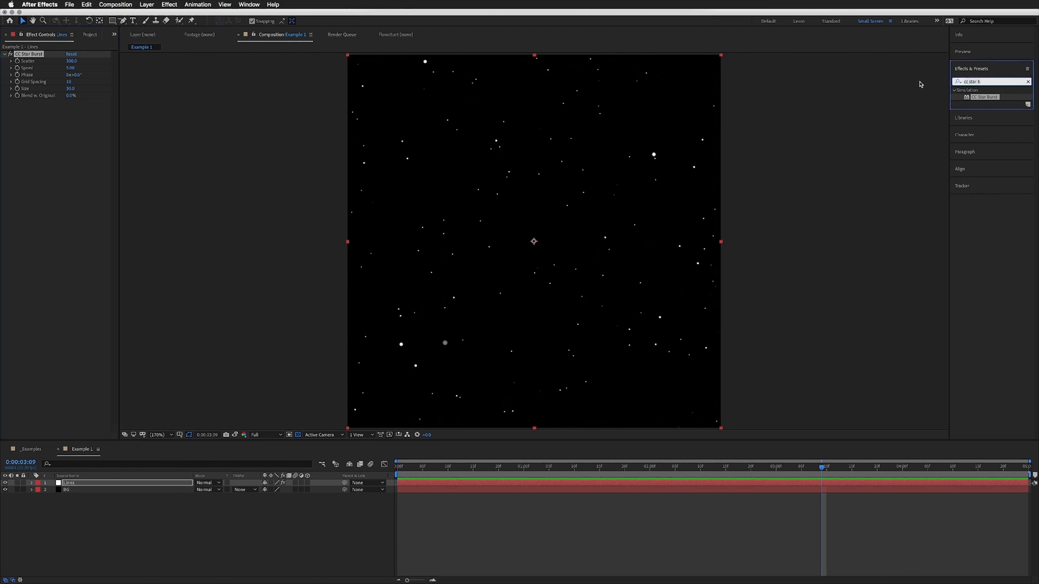
pyautogui.write('cc light bur')
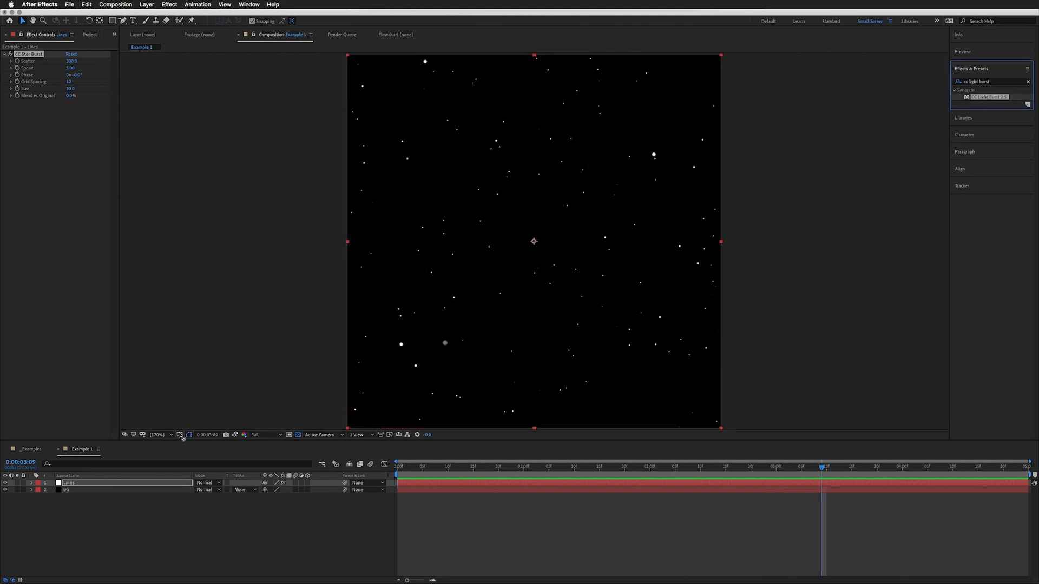
pyautogui.doubleClick(990, 96)
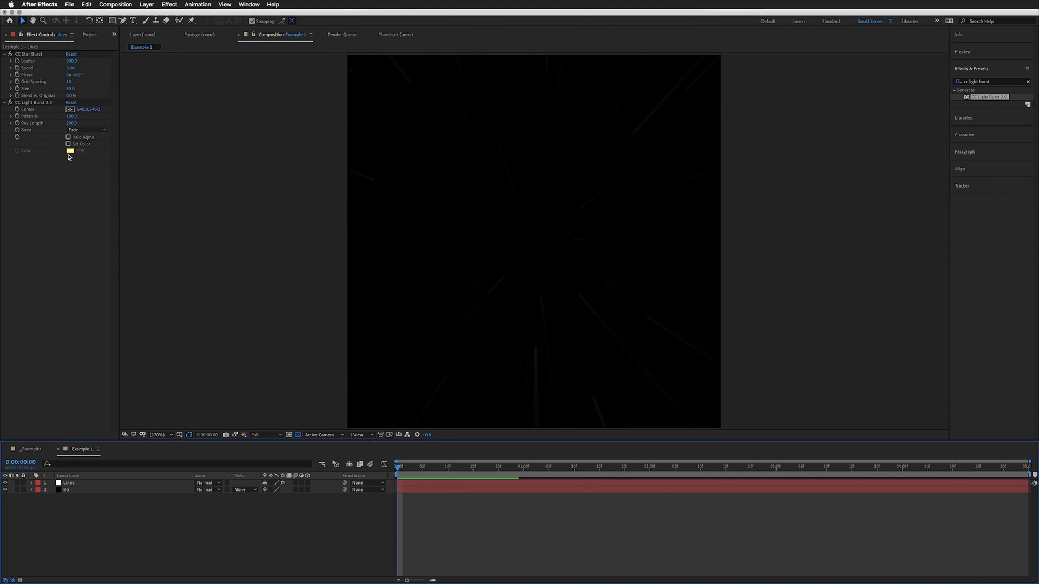
# - Nest Example 1 in Example 2 over a copied BG, with Matte Choker making the streaks bold white
pyautogui.click(71, 34)
pyautogui.write('matte chok')
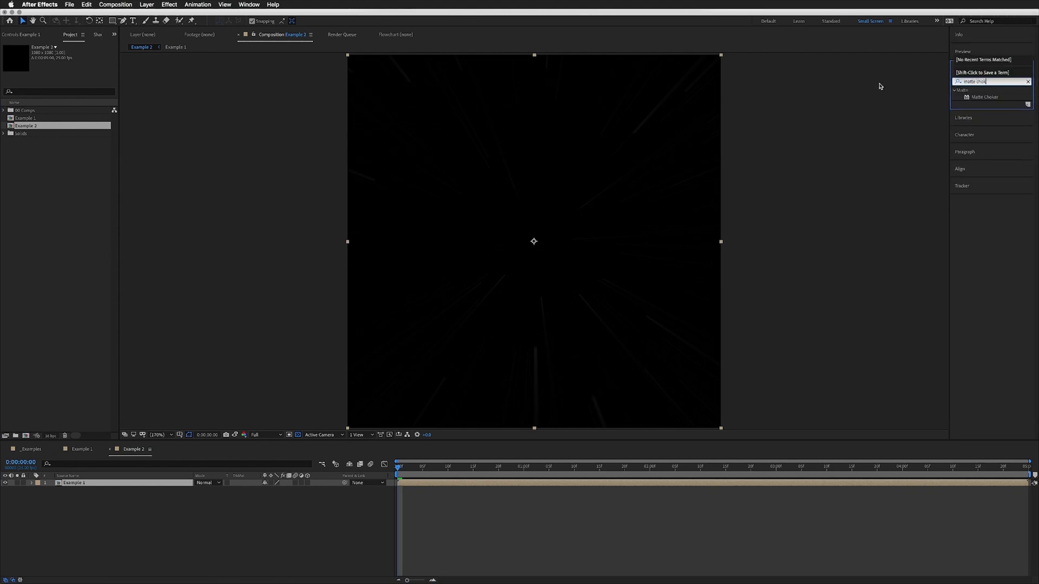
pyautogui.moveTo(985, 96); pyautogui.dragTo(62, 482)
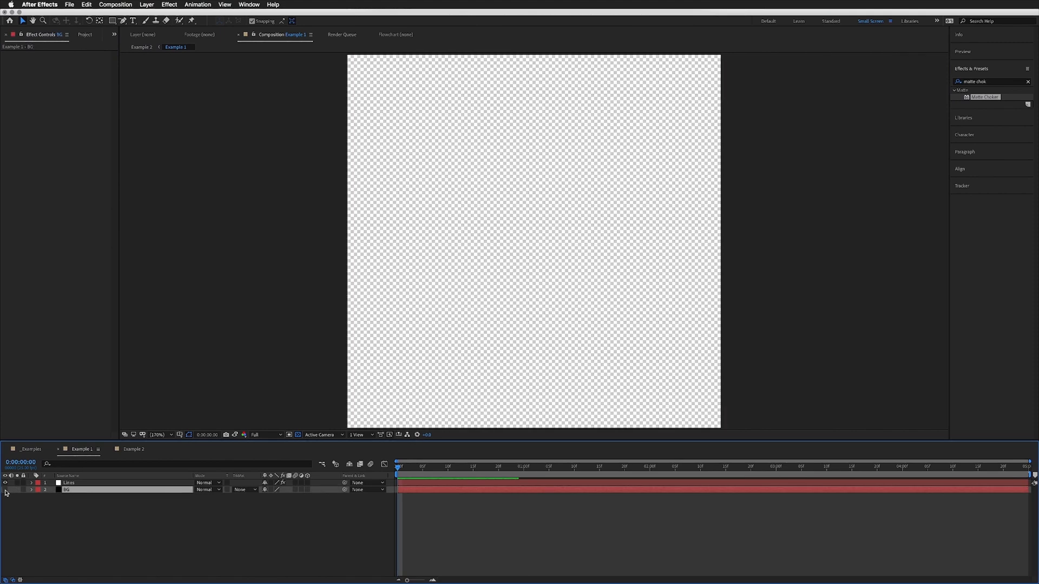
pyautogui.click(133, 449)
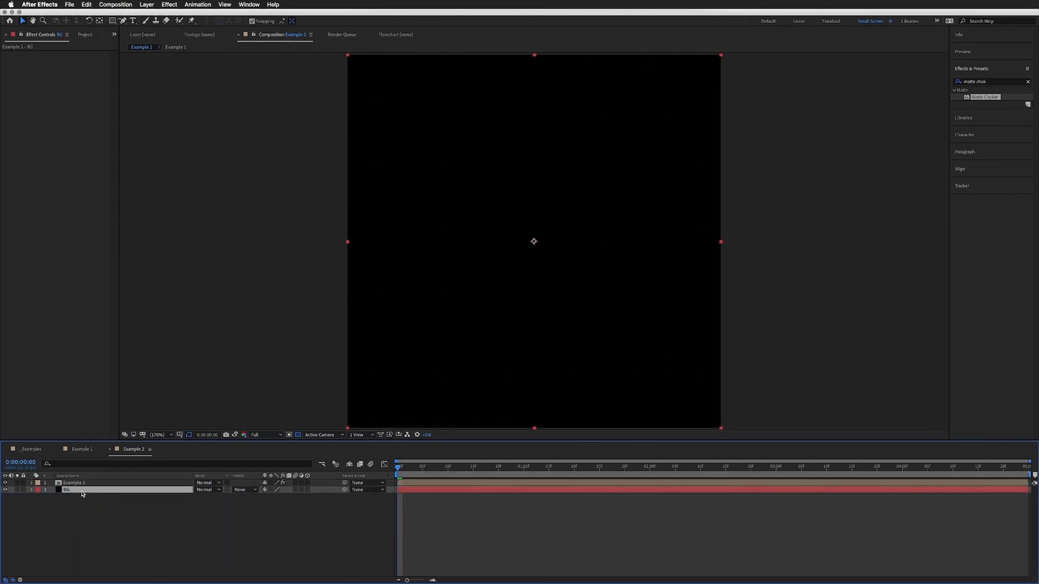
pyautogui.click(73, 483)
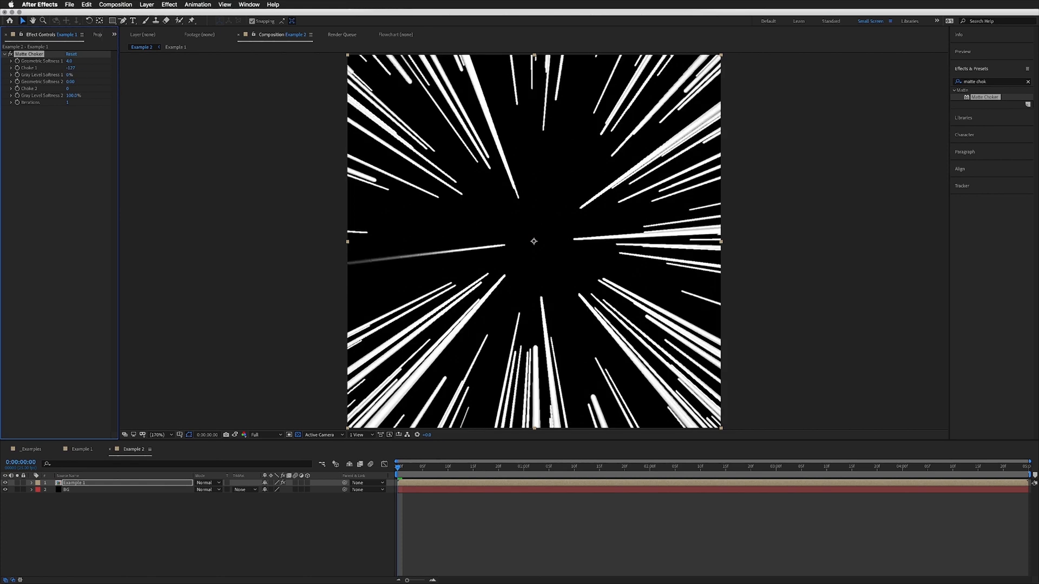
pyautogui.moveTo(486, 174)
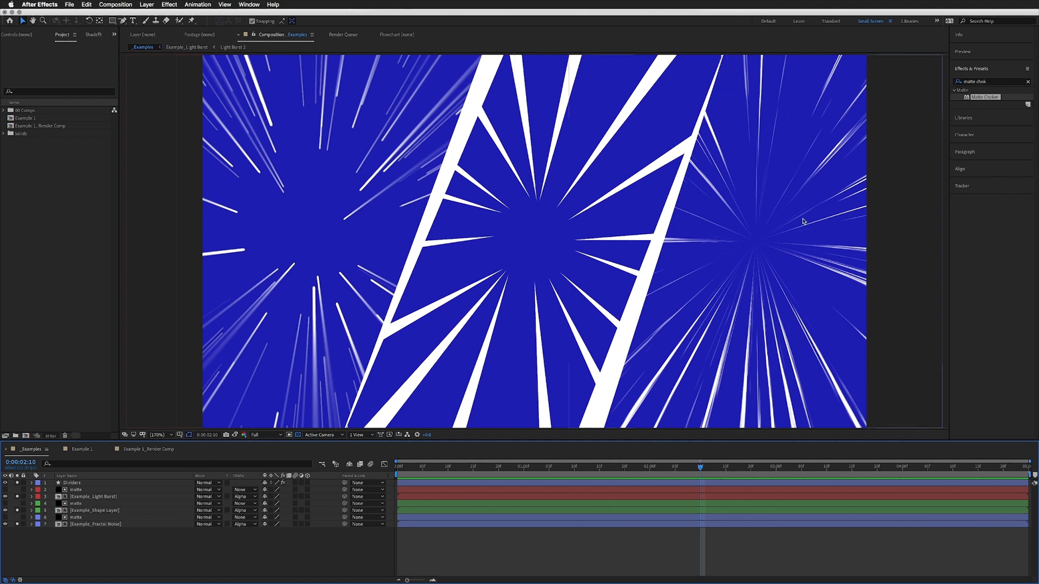
pyautogui.moveTo(769, 312)
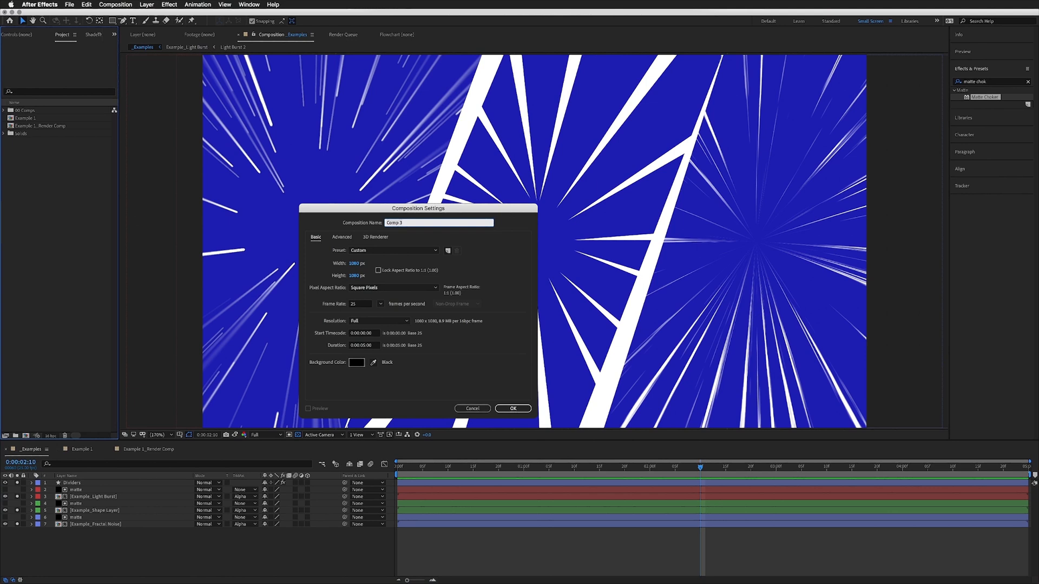
# - Create an empty 1500×1500 composition named 'Example 2'
pyautogui.write('Example 2')
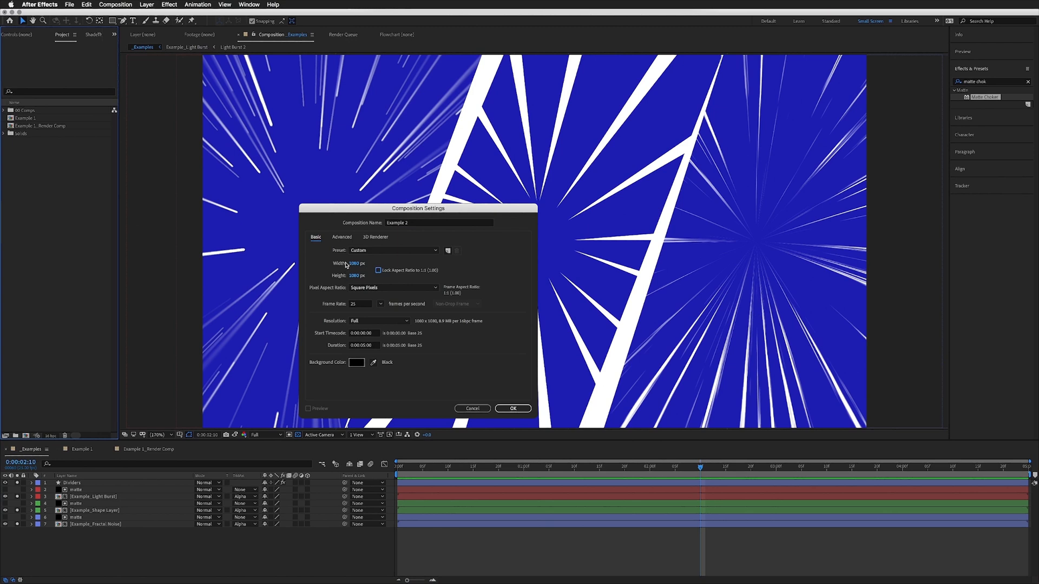
pyautogui.click(358, 263)
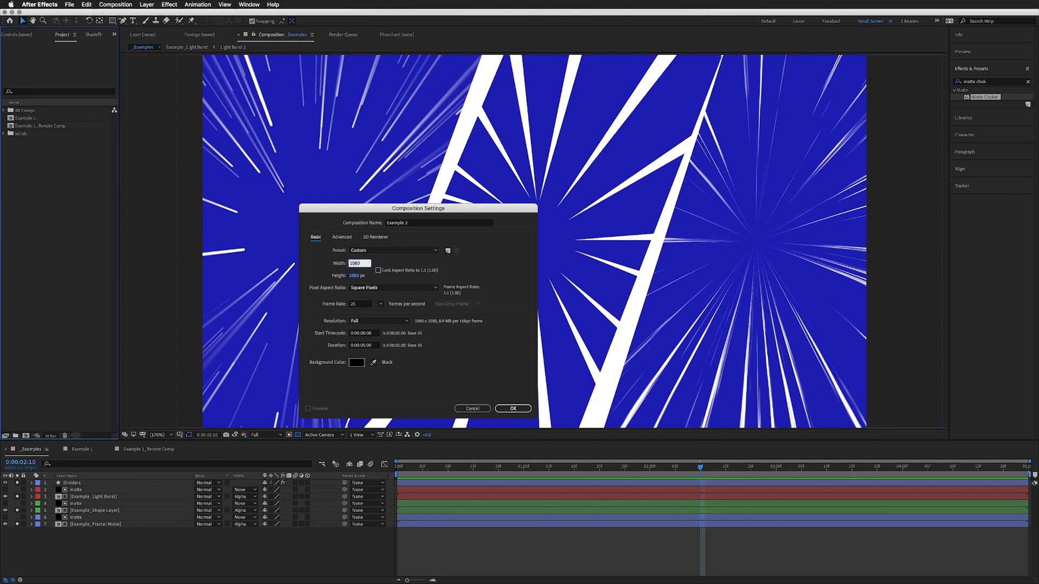
pyautogui.write('1500')
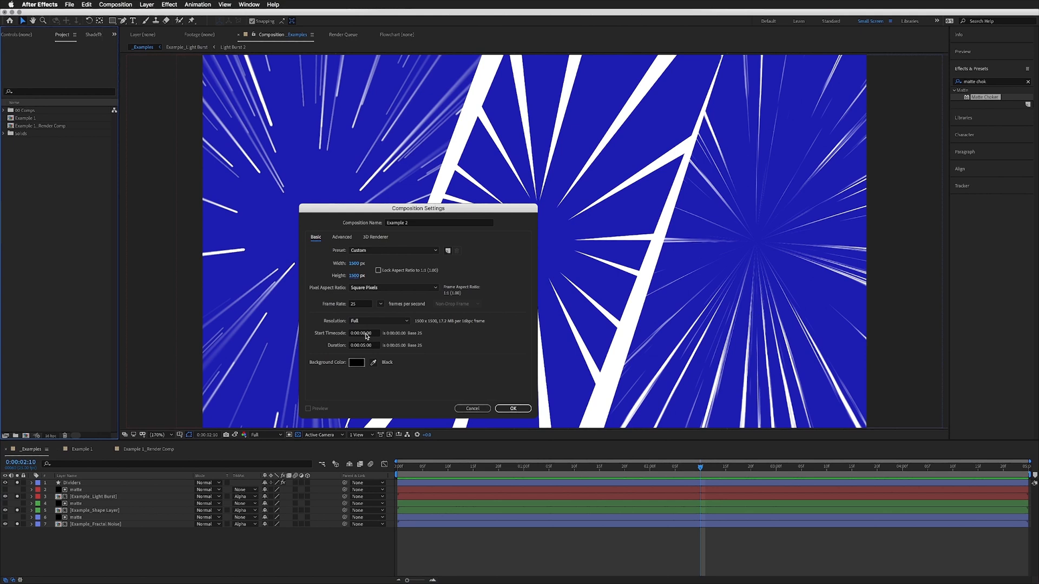
pyautogui.click(512, 408)
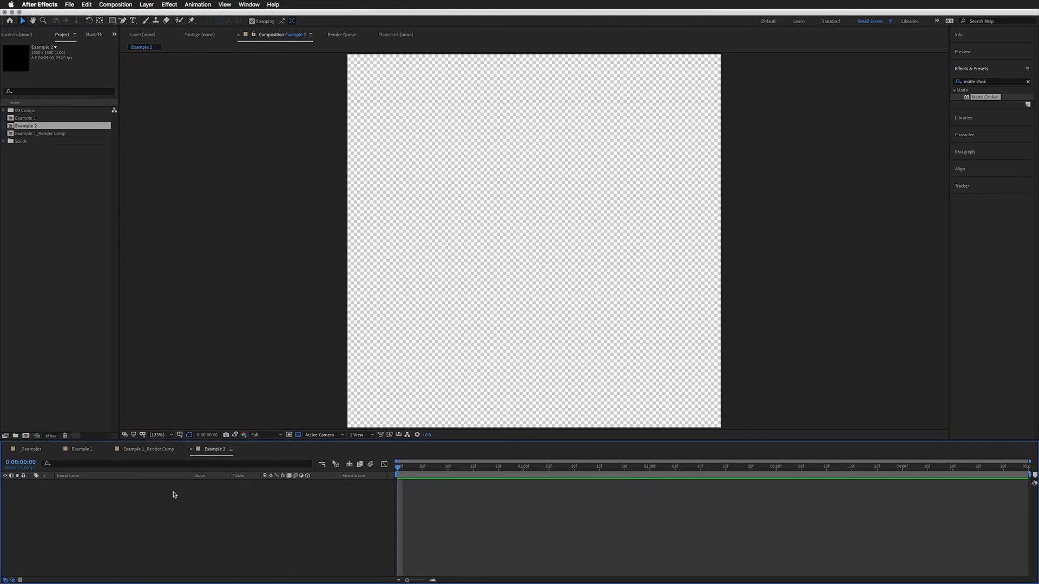
# - Add a new black solid layer to Example 2
pyautogui.click(146, 5)
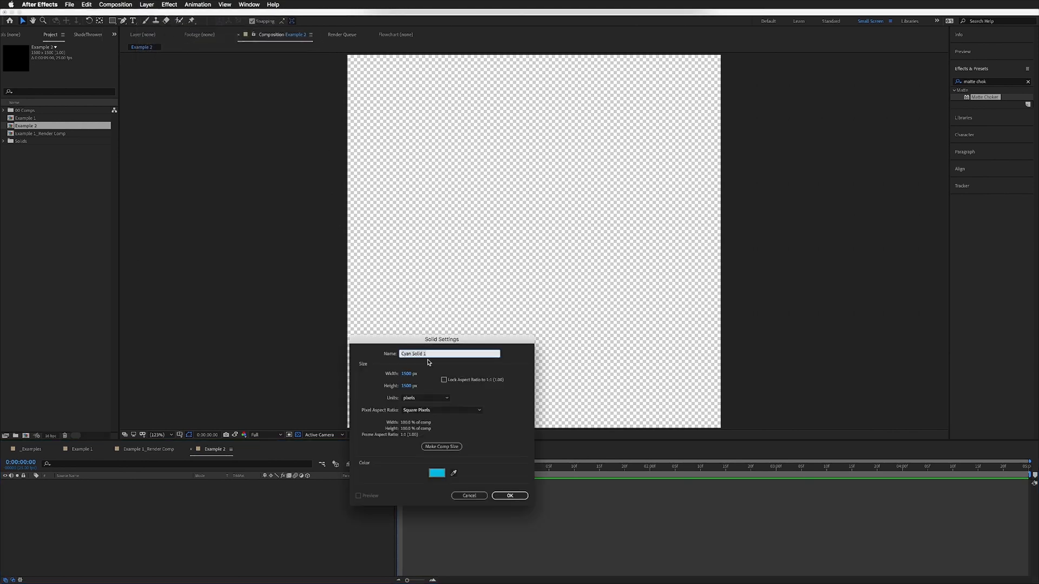
pyautogui.click(436, 473)
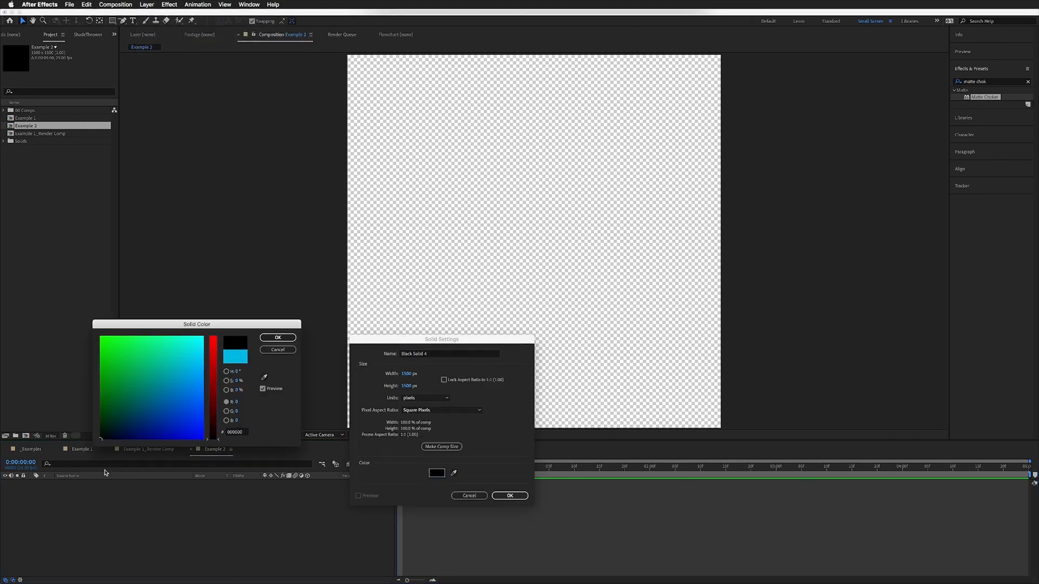
pyautogui.click(277, 337)
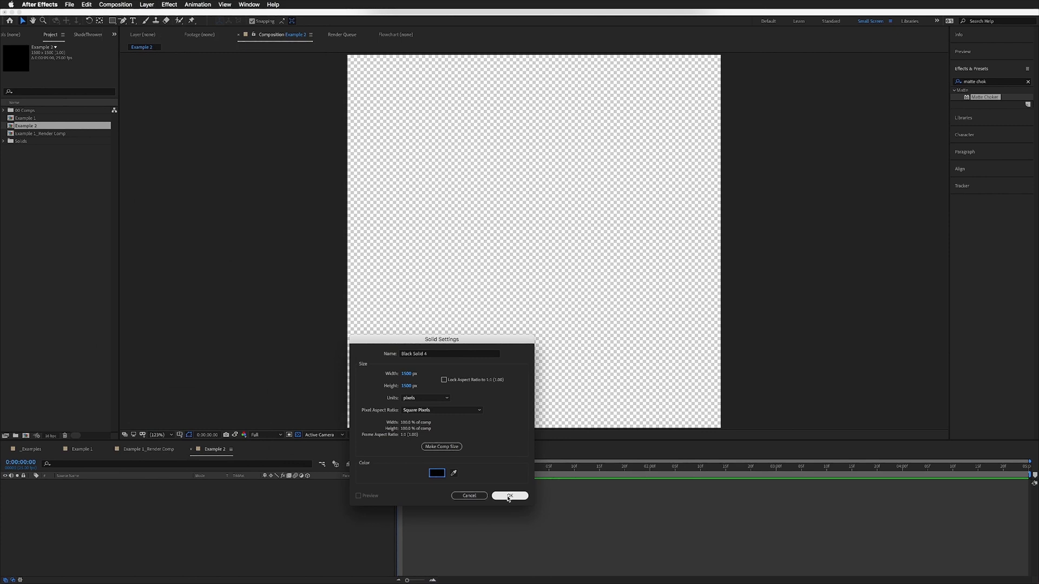
pyautogui.click(508, 496)
pyautogui.write('fractal noise')
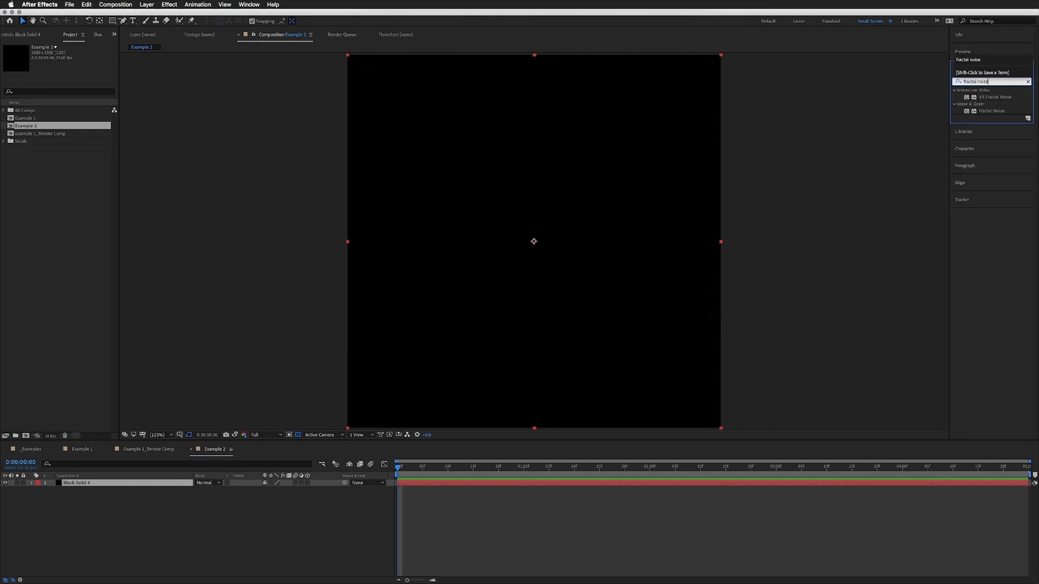
# - Apply Fractal Noise with Contrast 1200 and Brightness -250 for sparse white blotches
pyautogui.moveTo(992, 110); pyautogui.dragTo(72, 483)
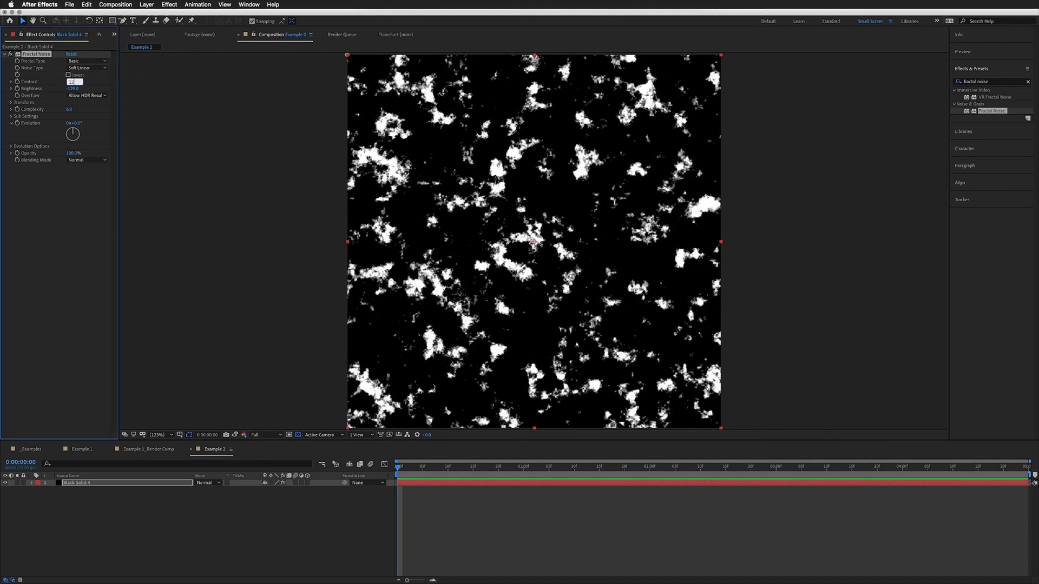
pyautogui.write('1200.0')
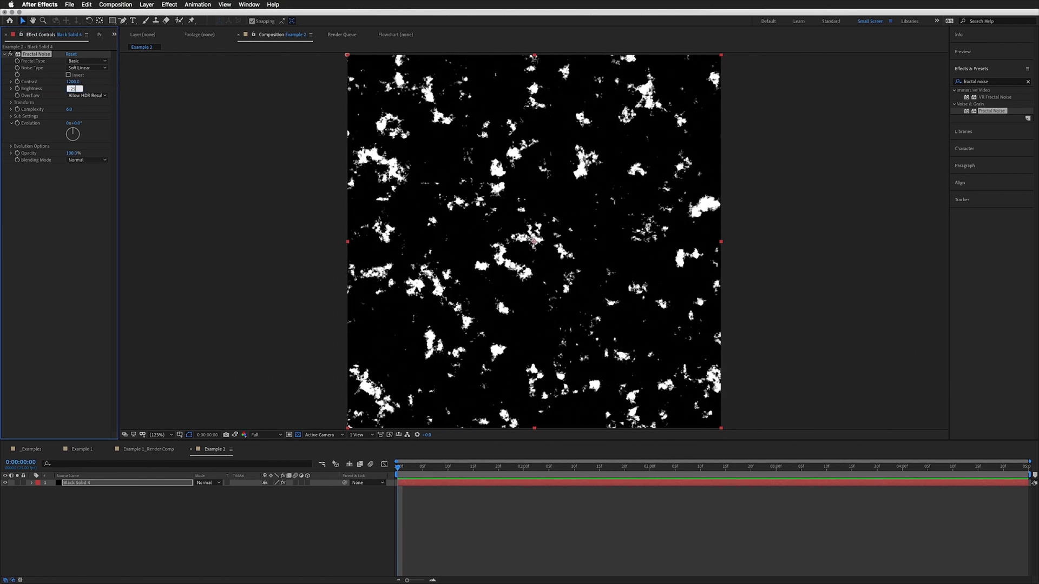
pyautogui.write('-250.0')
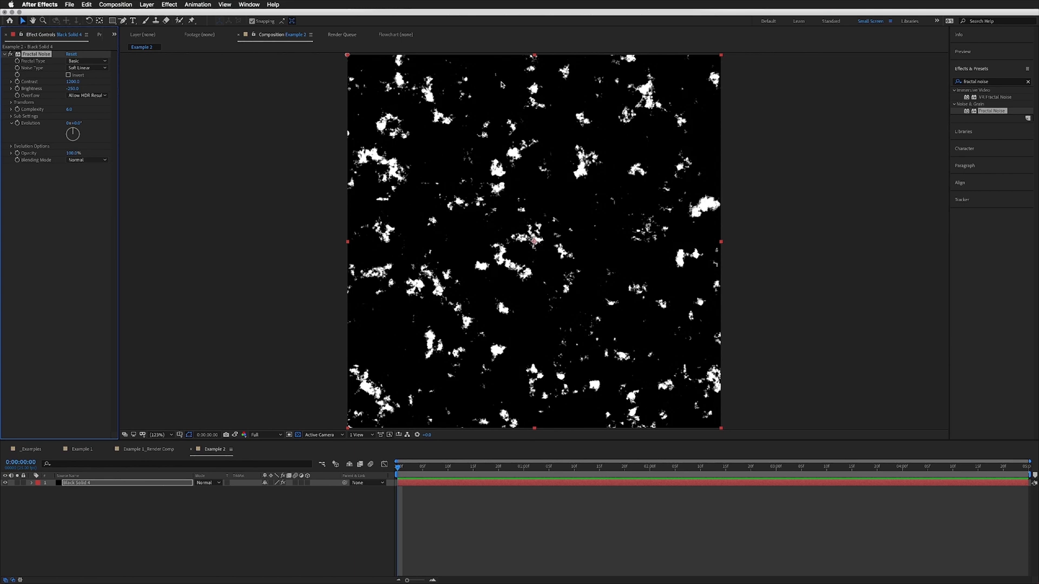
pyautogui.moveTo(18, 111)
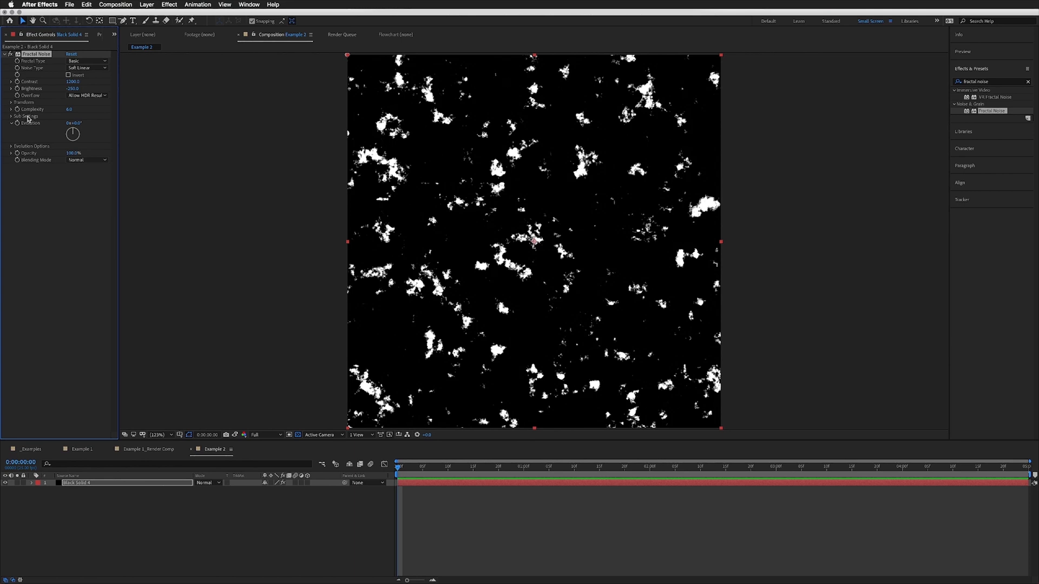
# - Turn off uniform scaling and set noise Scale Width 14, Height about 3600 for thin vertical streaks
pyautogui.click(11, 102)
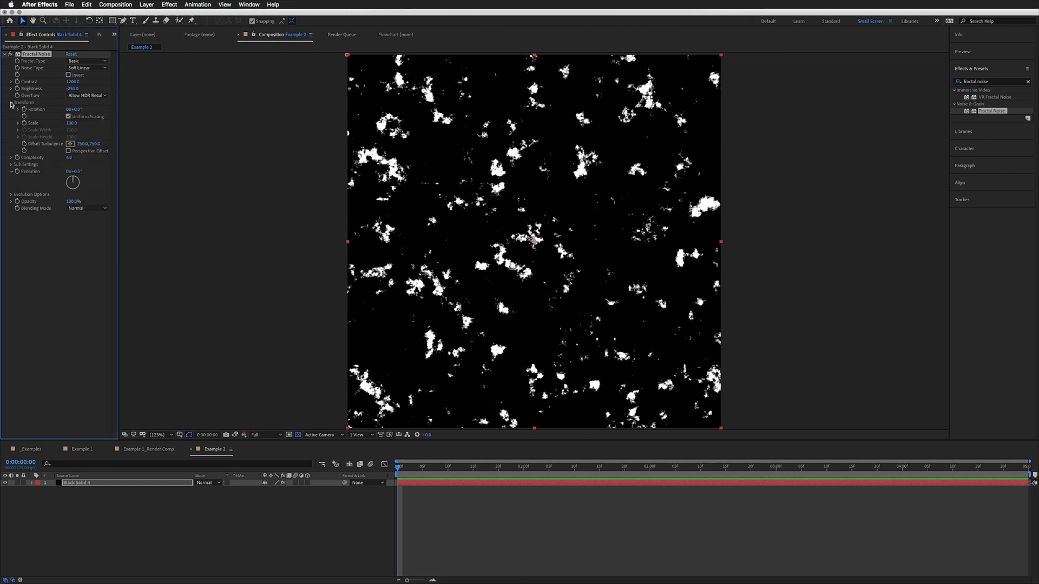
pyautogui.click(16, 123)
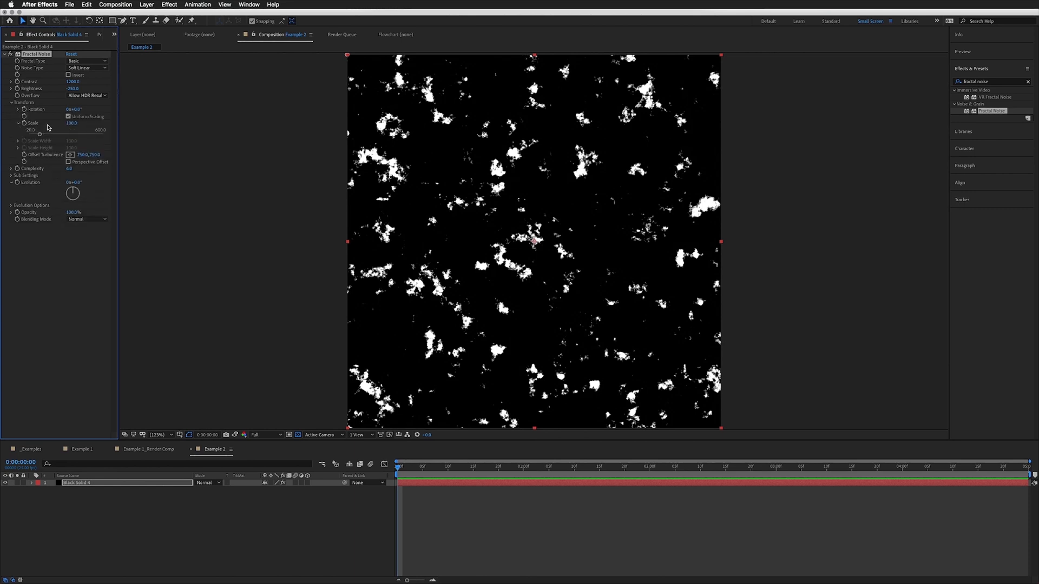
pyautogui.click(68, 117)
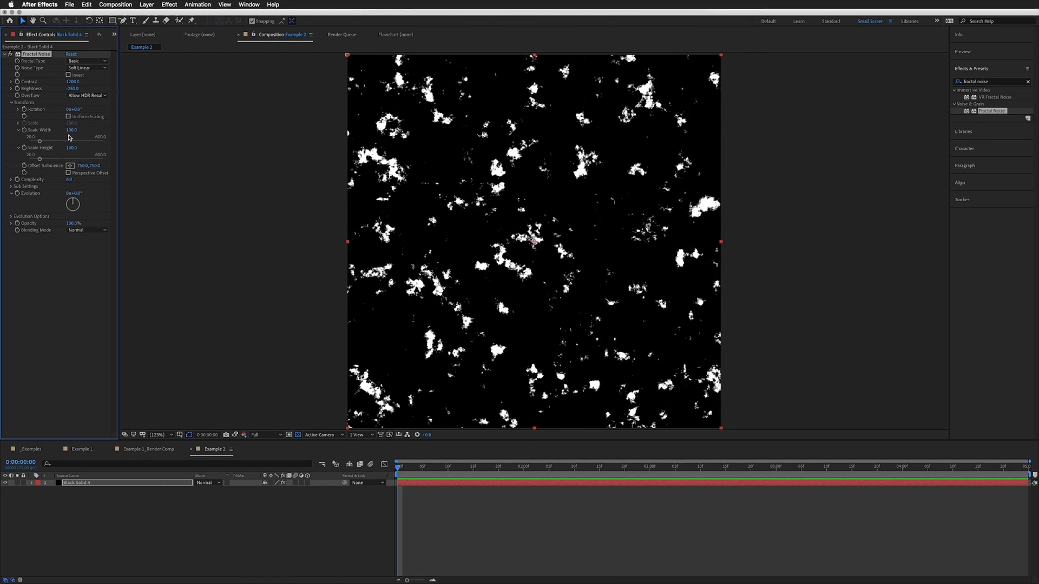
pyautogui.moveTo(72, 128); pyautogui.dragTo(63, 129)
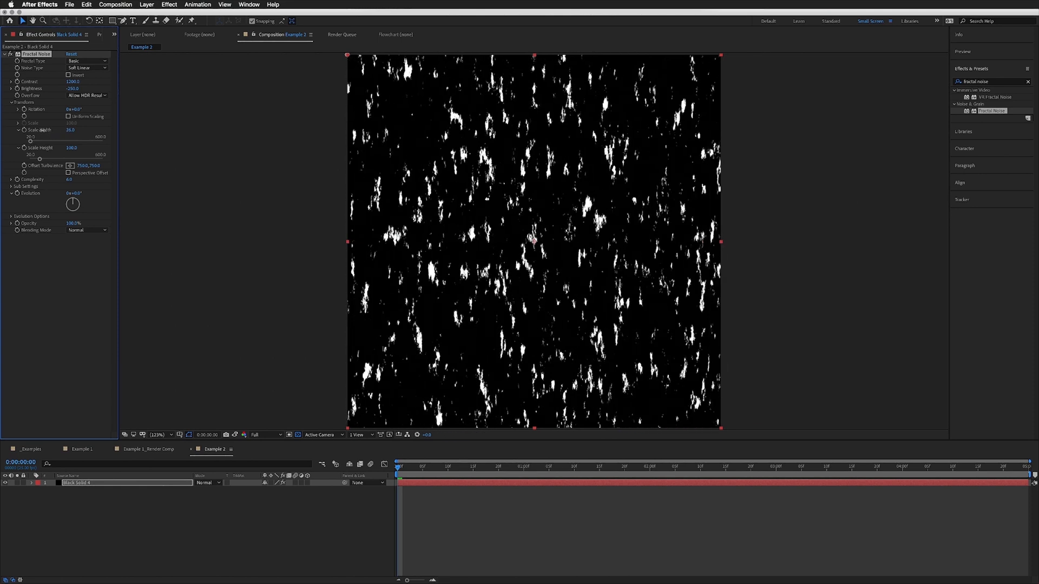
pyautogui.moveTo(73, 130); pyautogui.dragTo(50, 130)
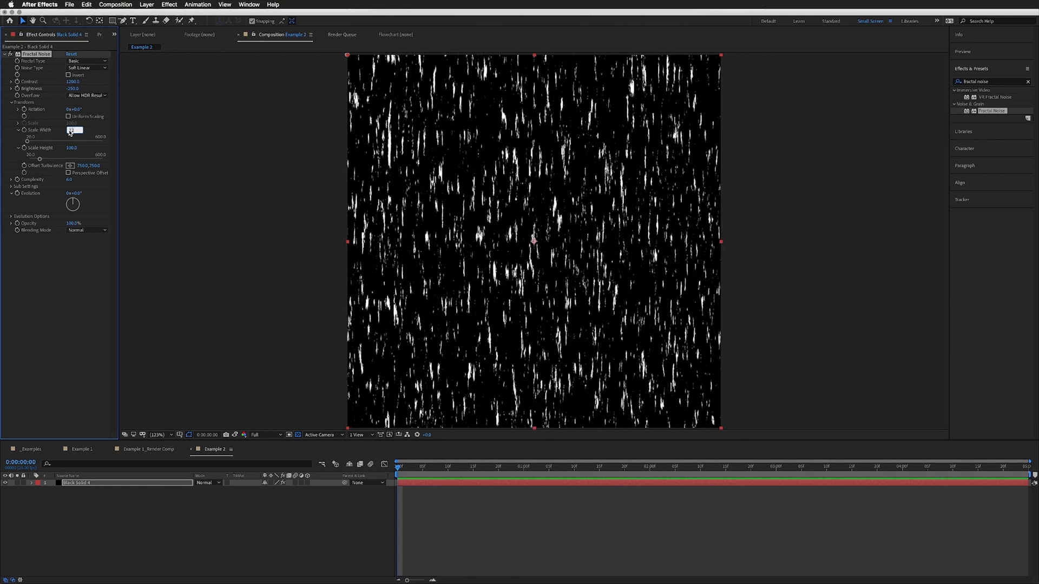
pyautogui.write('14.0')
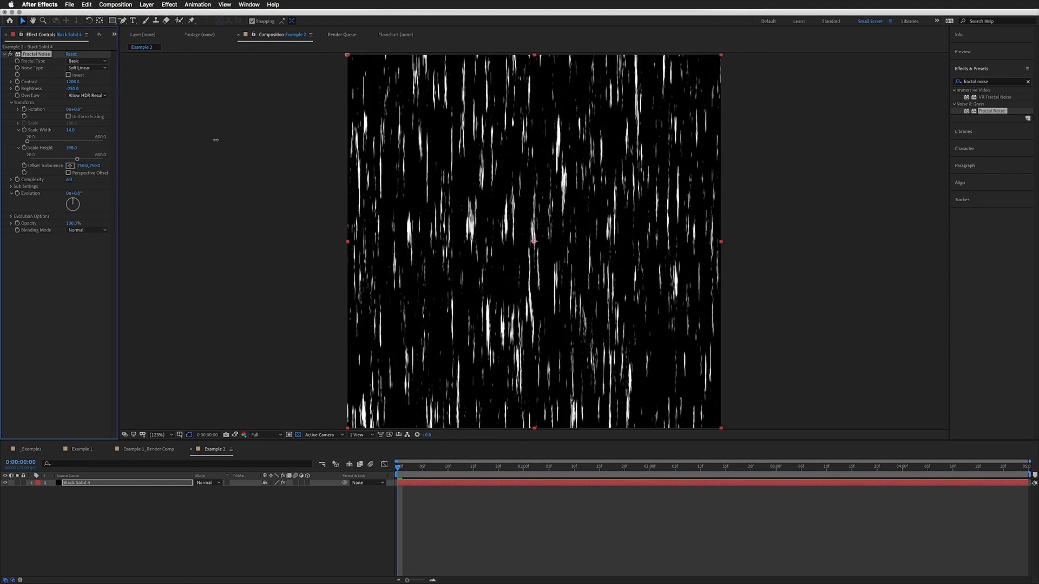
pyautogui.moveTo(71, 149); pyautogui.dragTo(132, 148)
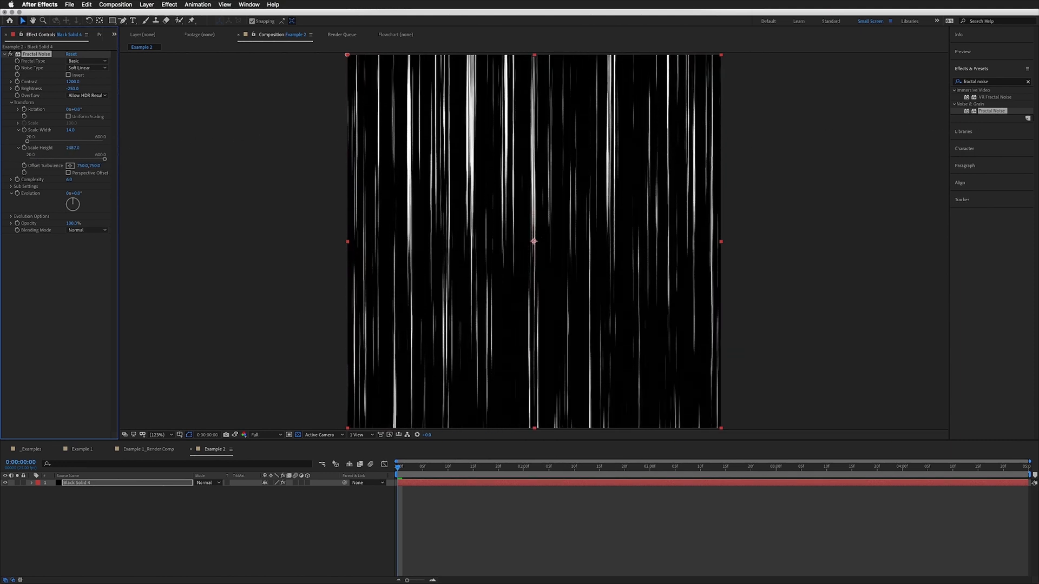
pyautogui.moveTo(72, 147); pyautogui.dragTo(99, 147)
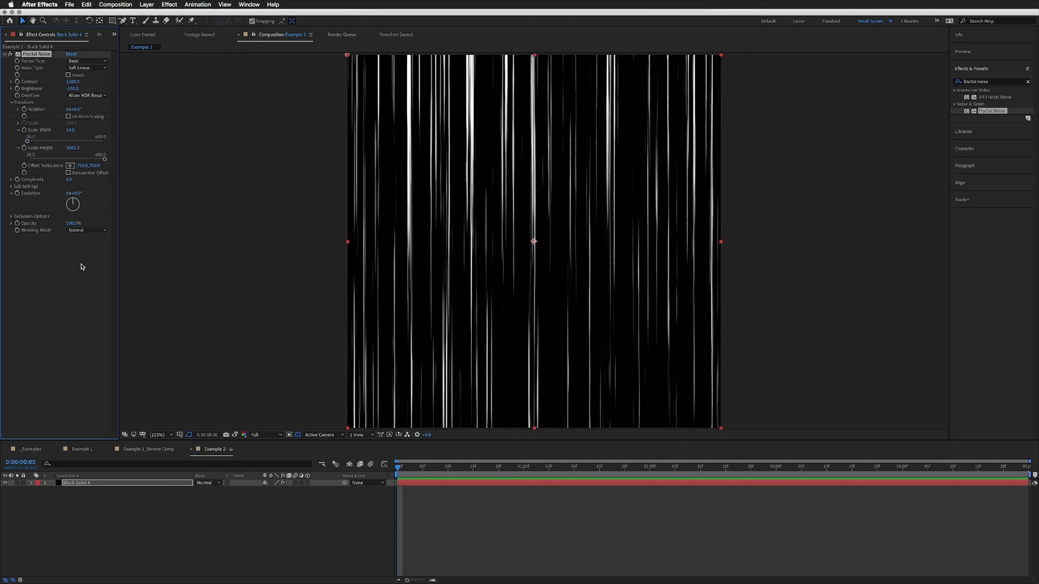
pyautogui.moveTo(424, 302)
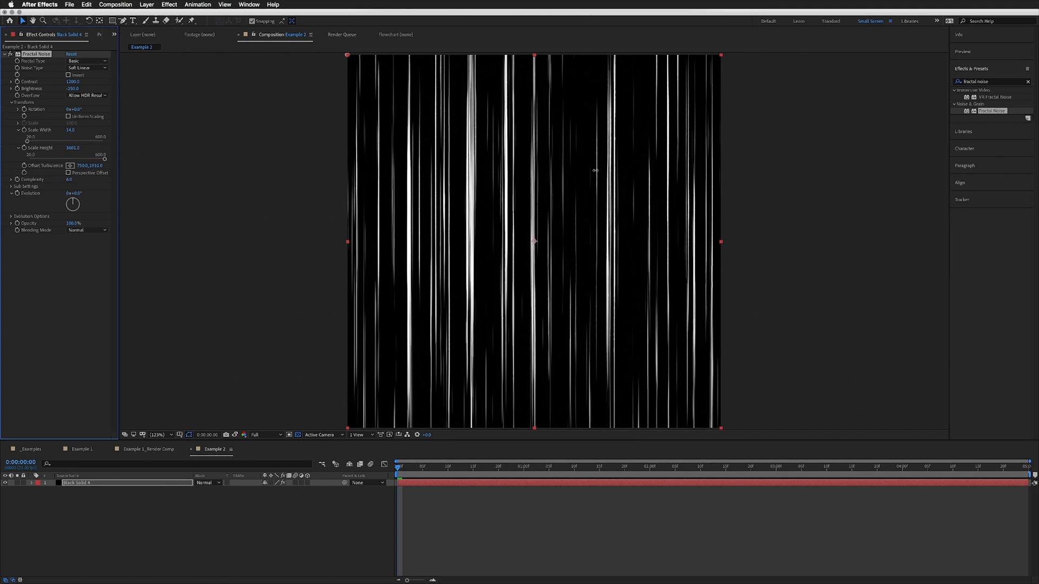
# - Drive Offset Turbulence y with the expression time*5800 so the streaks scroll continuously
pyautogui.moveTo(89, 165); pyautogui.dragTo(90, 165)
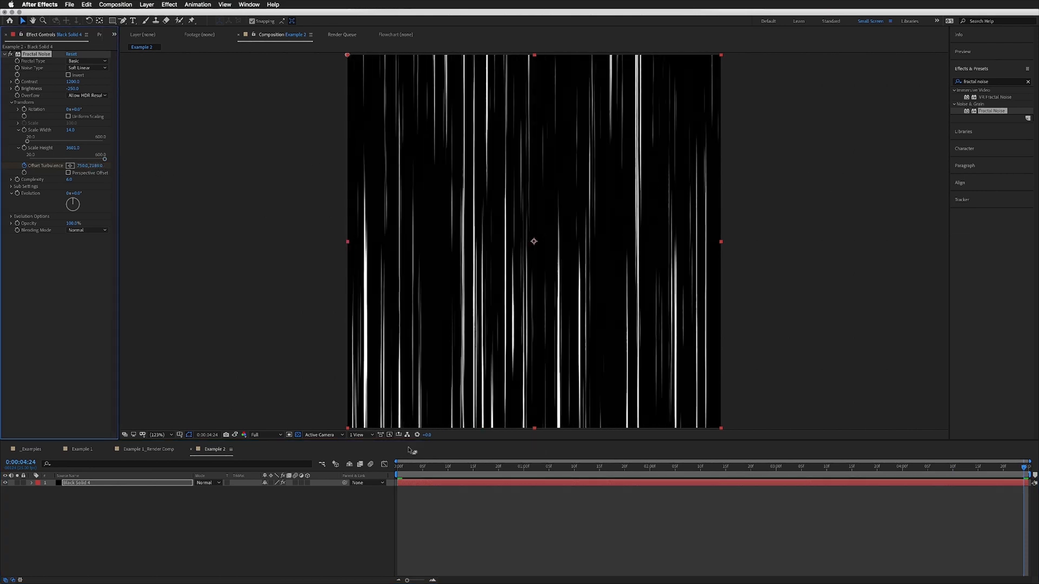
pyautogui.click(42, 483)
pyautogui.write('x = effect("Fractal Noise")("Offset Turbulence")[0];')
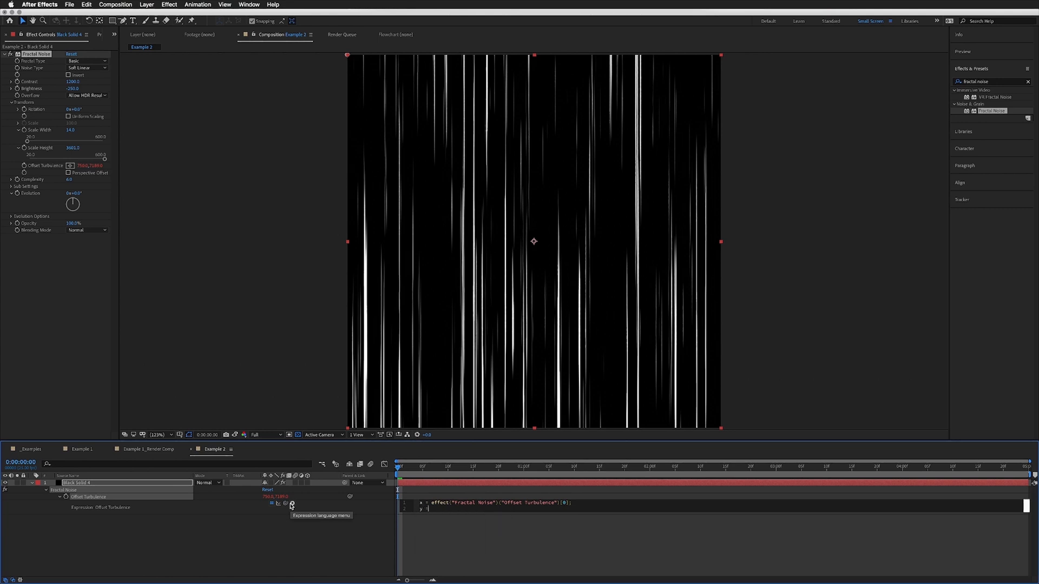
pyautogui.write('time')
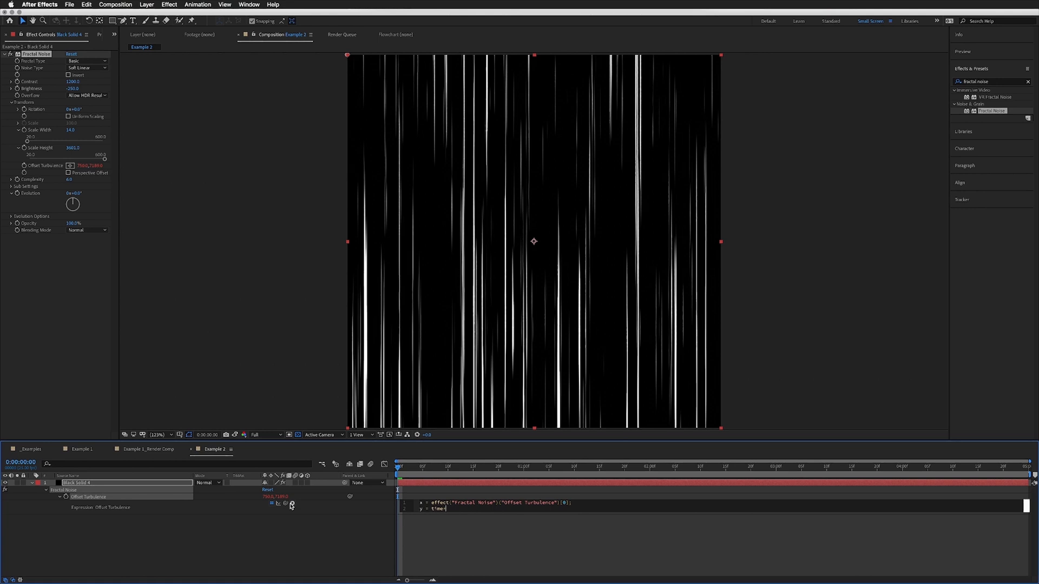
pyautogui.write('*58000;')
pyautogui.write('[x,y]')
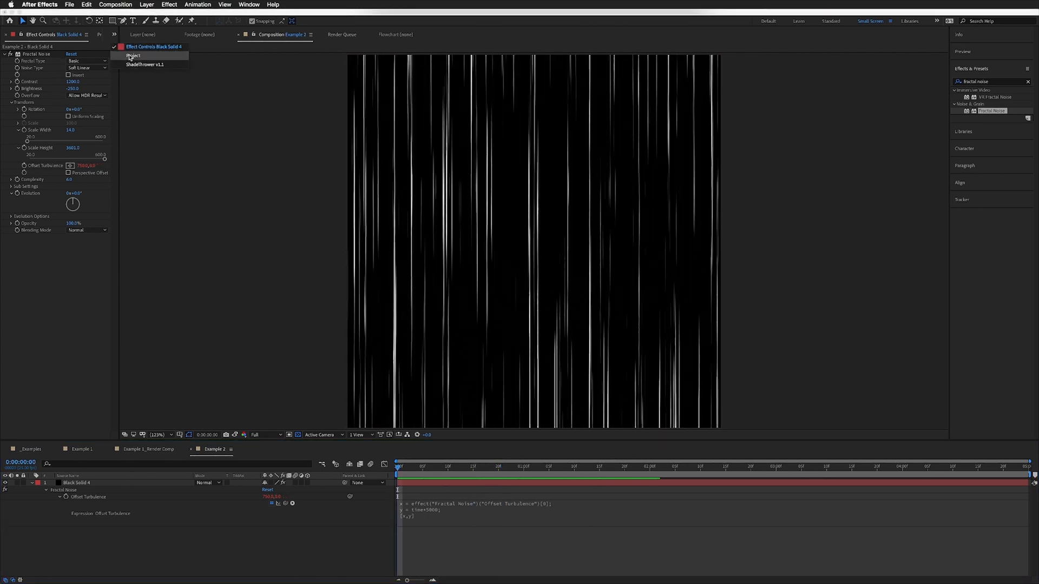
pyautogui.click(133, 56)
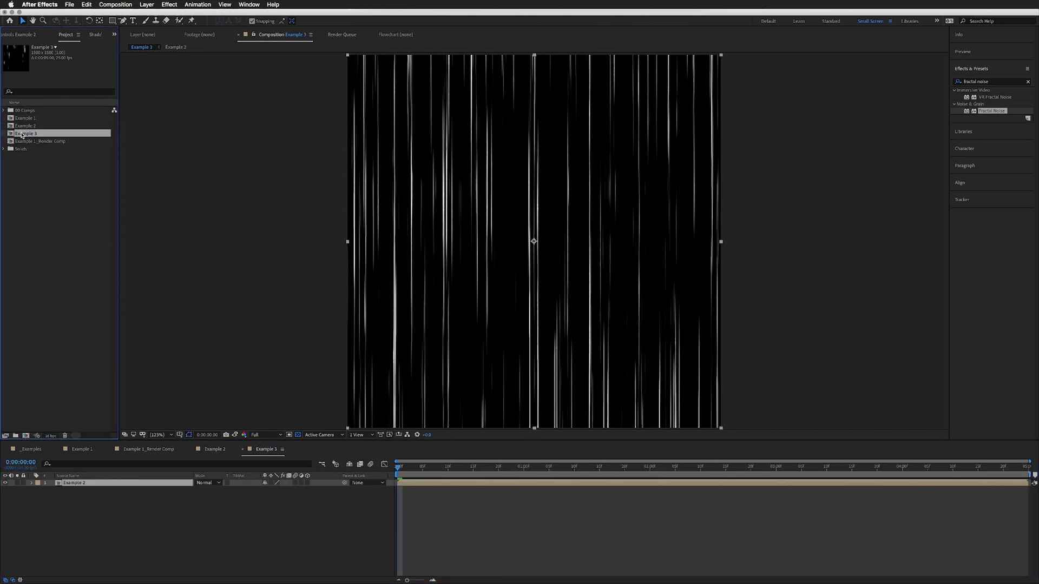
# - Apply Polar Coordinates set to Rect to Polar at 100% interpolation for a radial burst
pyautogui.doubleClick(26, 133)
pyautogui.write('2_Render Com')
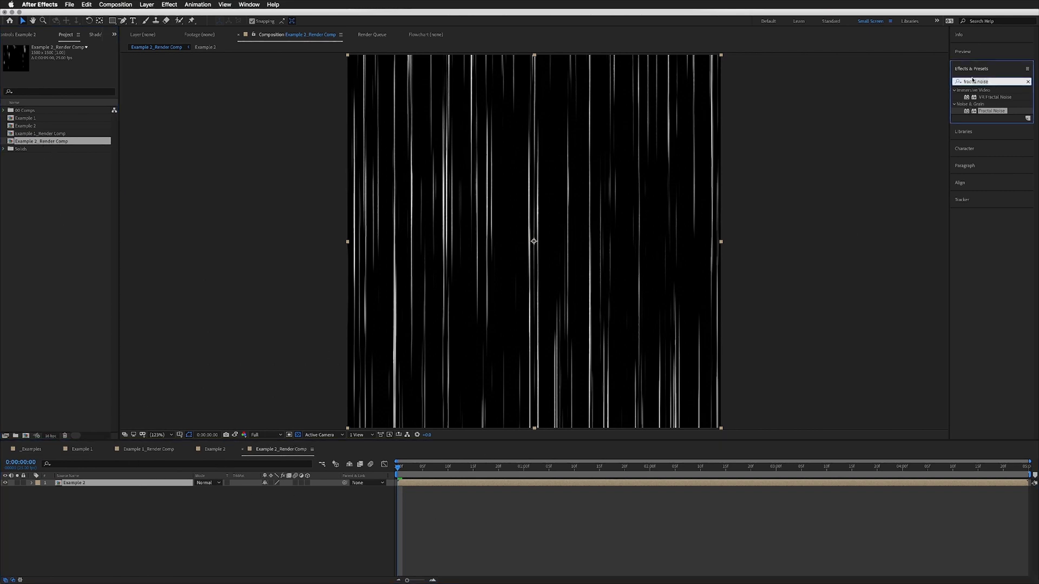
pyautogui.write('polar c')
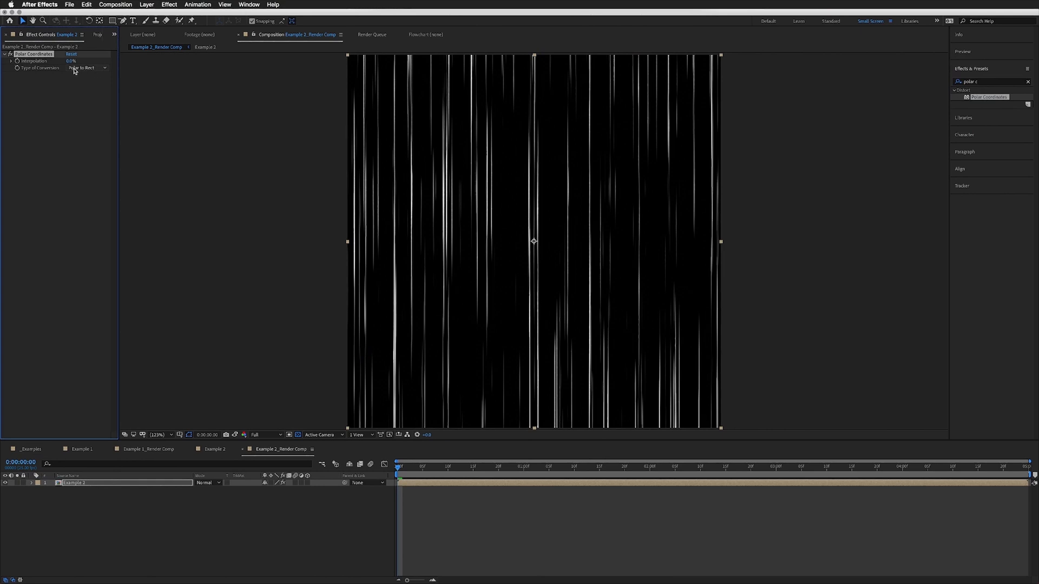
pyautogui.click(86, 67)
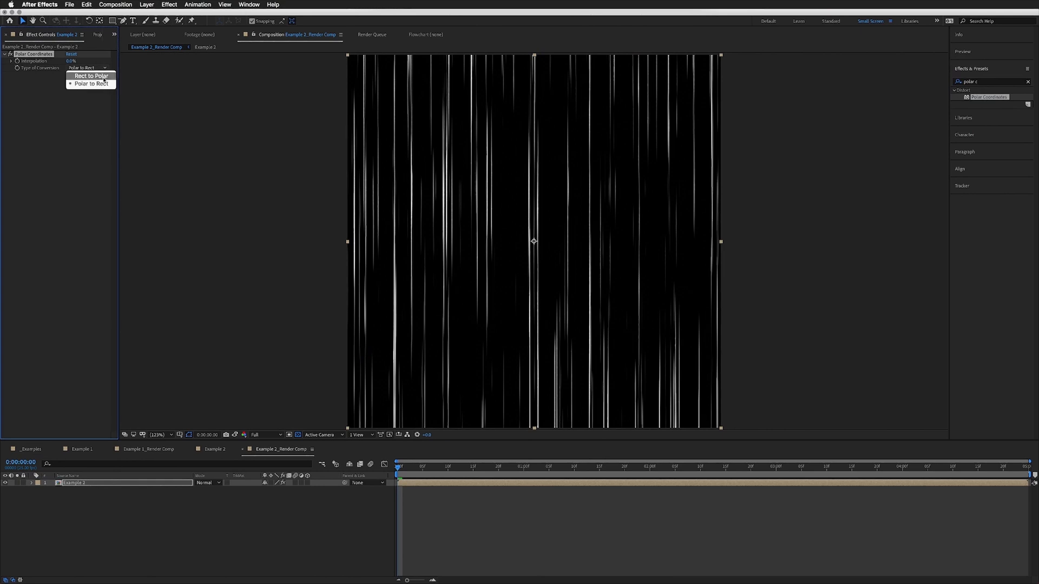
pyautogui.click(91, 76)
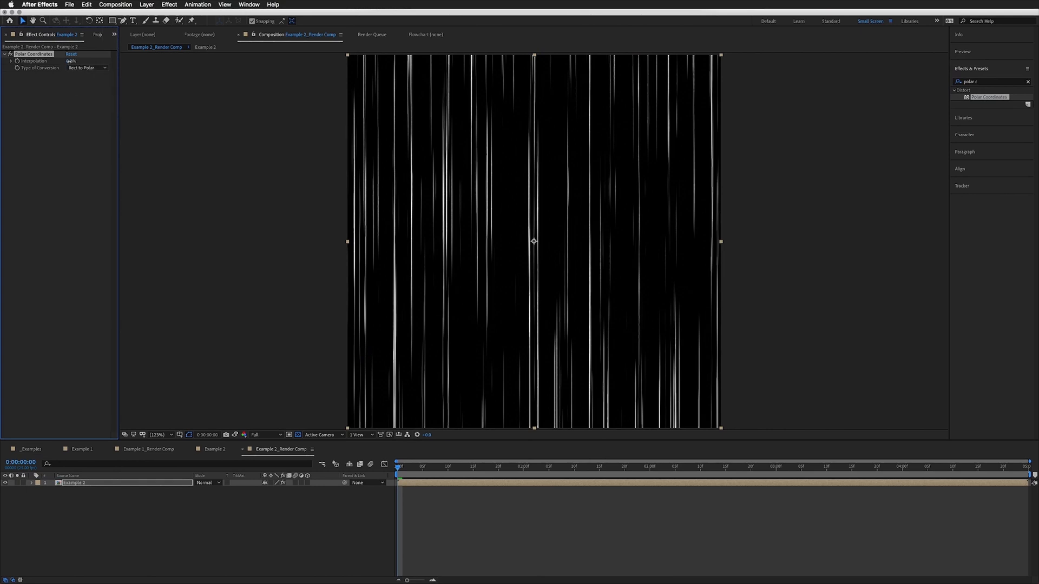
pyautogui.moveTo(72, 61); pyautogui.dragTo(86, 60)
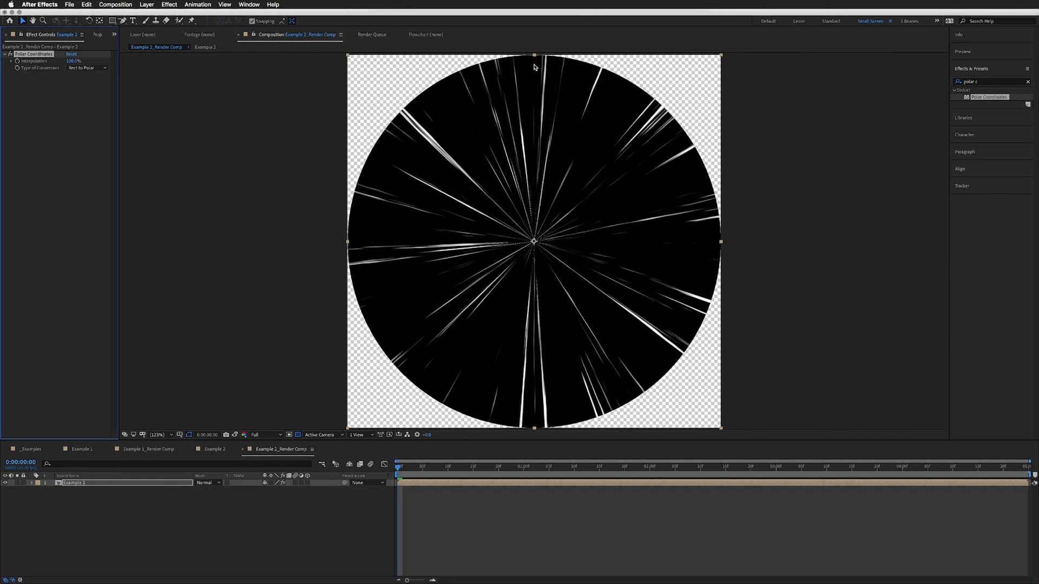
pyautogui.moveTo(573, 63)
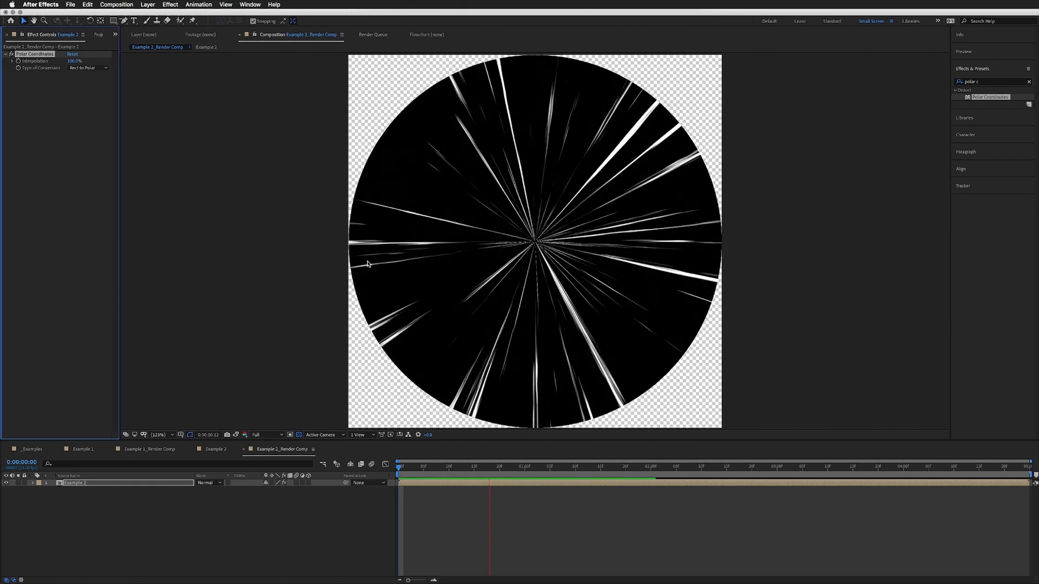
# - Set the Example 2 render composition to 1080 by 1080 and view the neighbouring comp
pyautogui.click(116, 4)
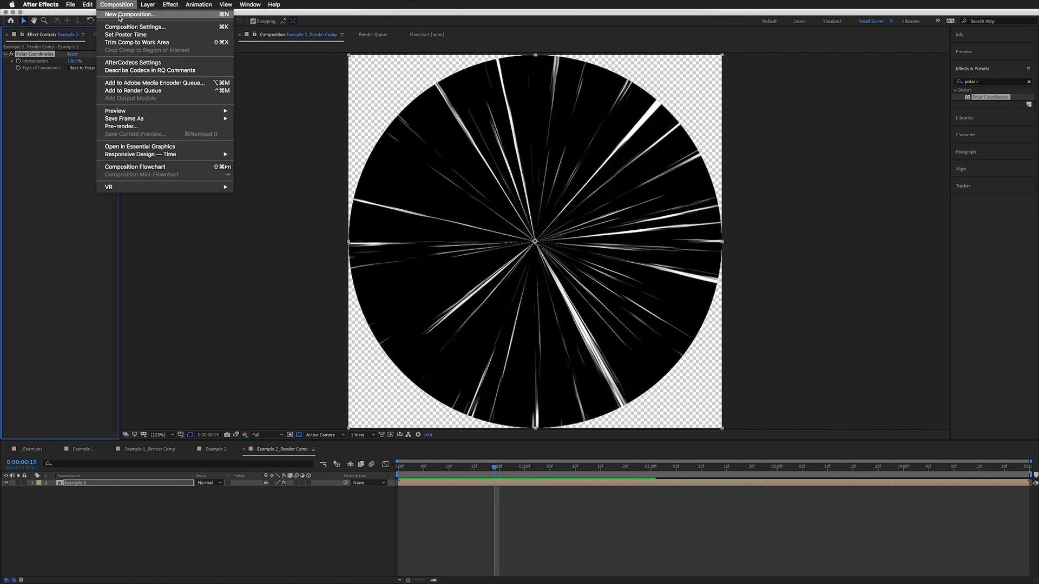
pyautogui.click(135, 26)
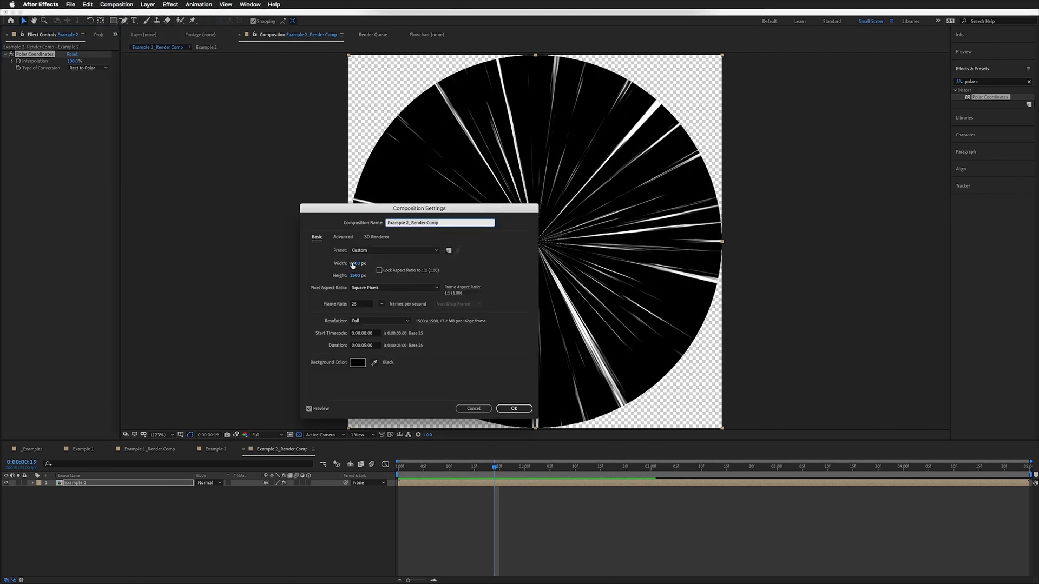
pyautogui.write('1080')
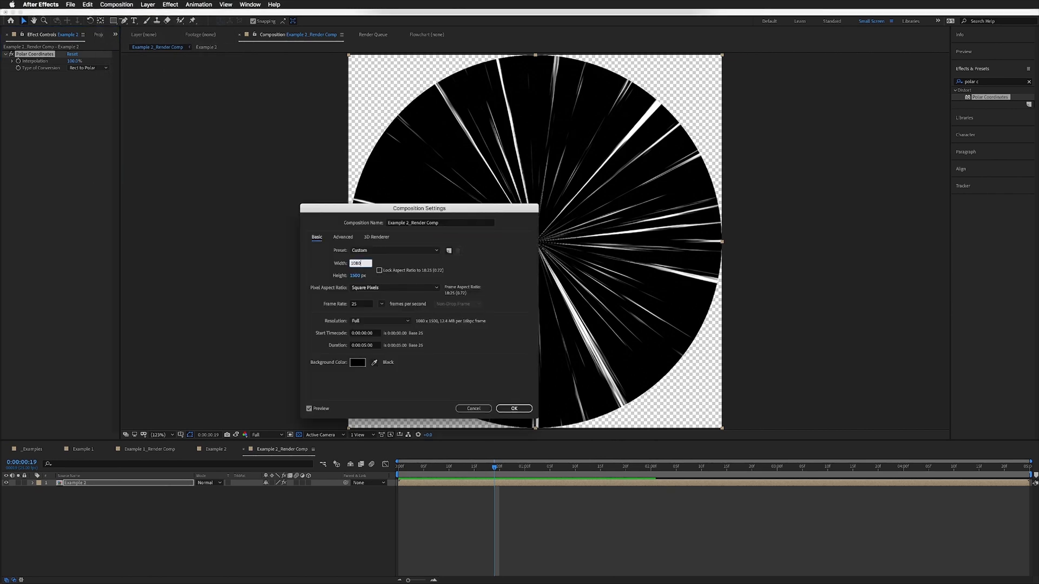
pyautogui.write('1080')
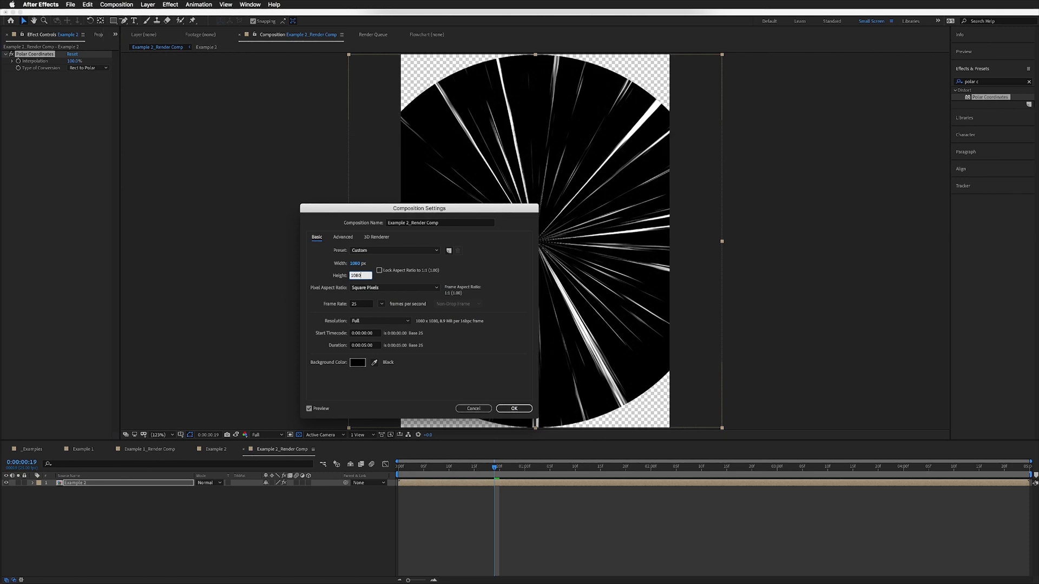
pyautogui.click(513, 408)
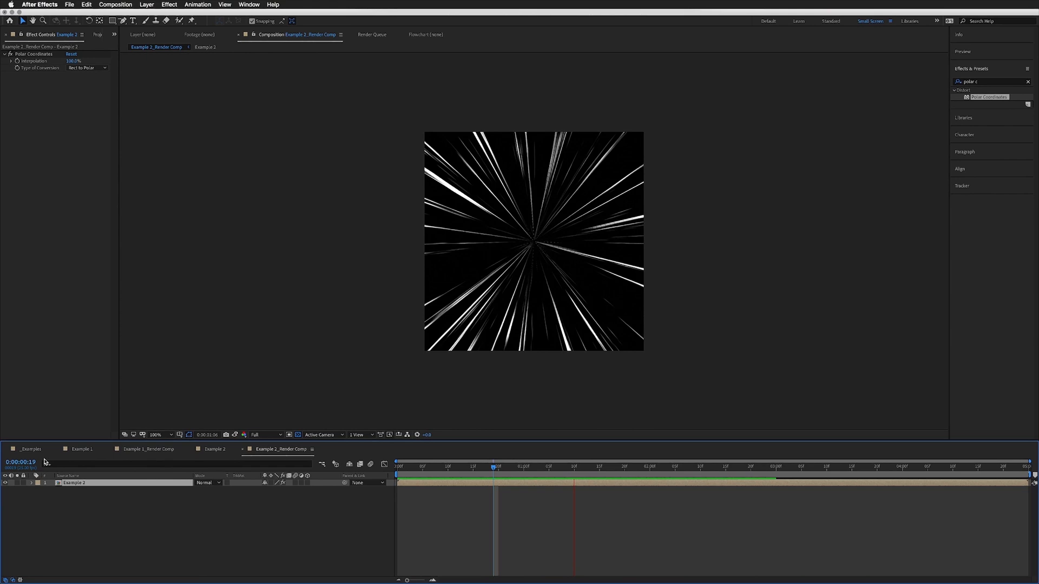
pyautogui.click(146, 449)
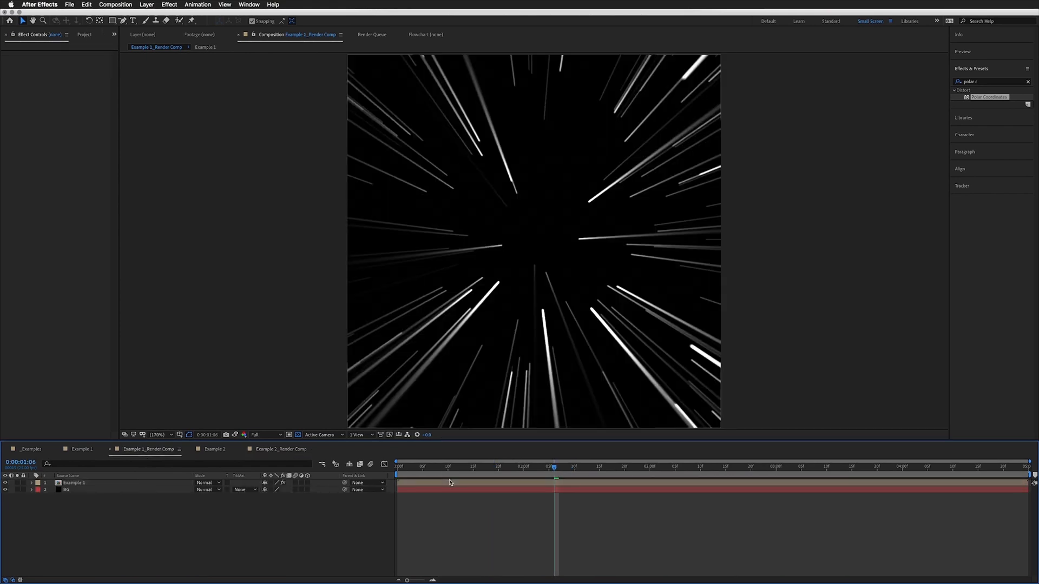
pyautogui.moveTo(539, 225)
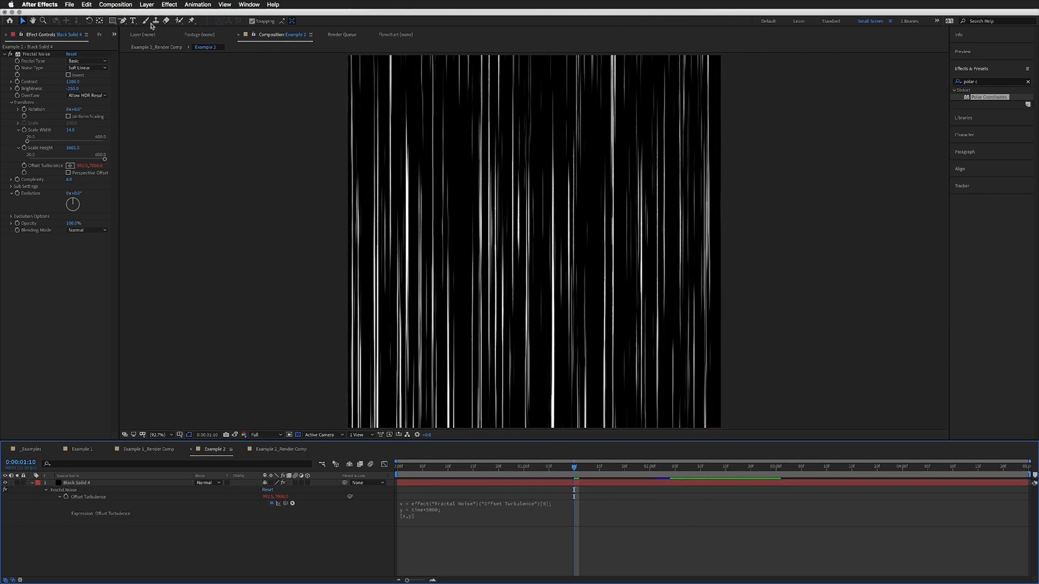
# - Add a new black solid and prepare a rectangular mask over the top of the streaks
pyautogui.click(146, 4)
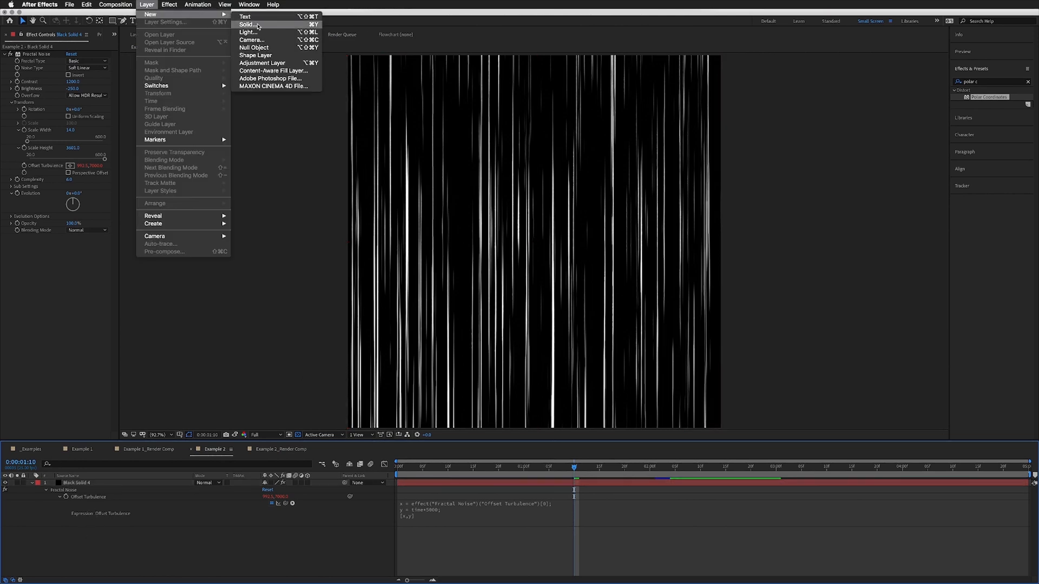
pyautogui.click(247, 25)
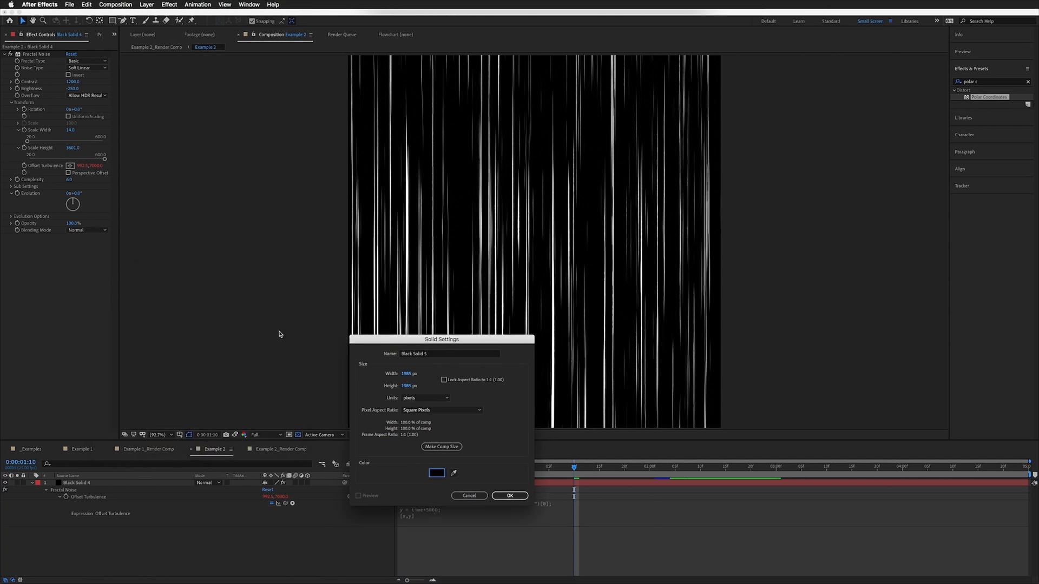
pyautogui.click(509, 495)
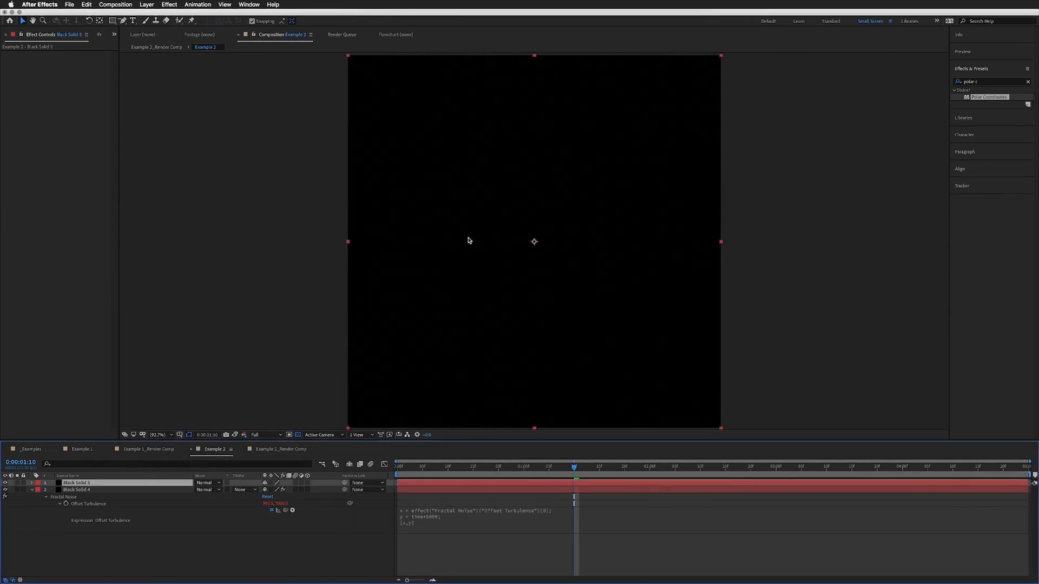
pyautogui.click(156, 435)
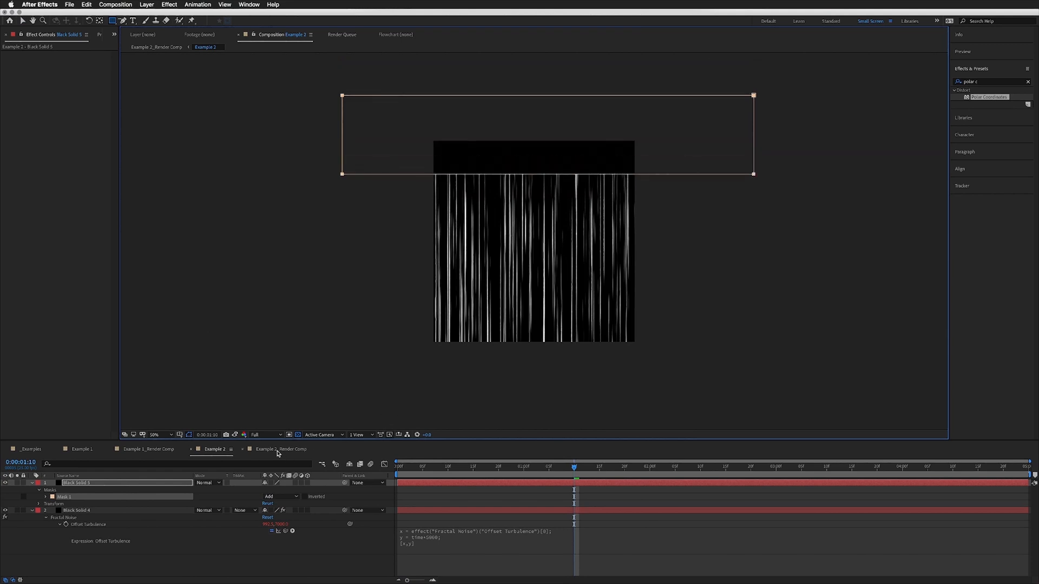
# - Check the darkened burst in the render comp and the _Examples overview
pyautogui.click(279, 449)
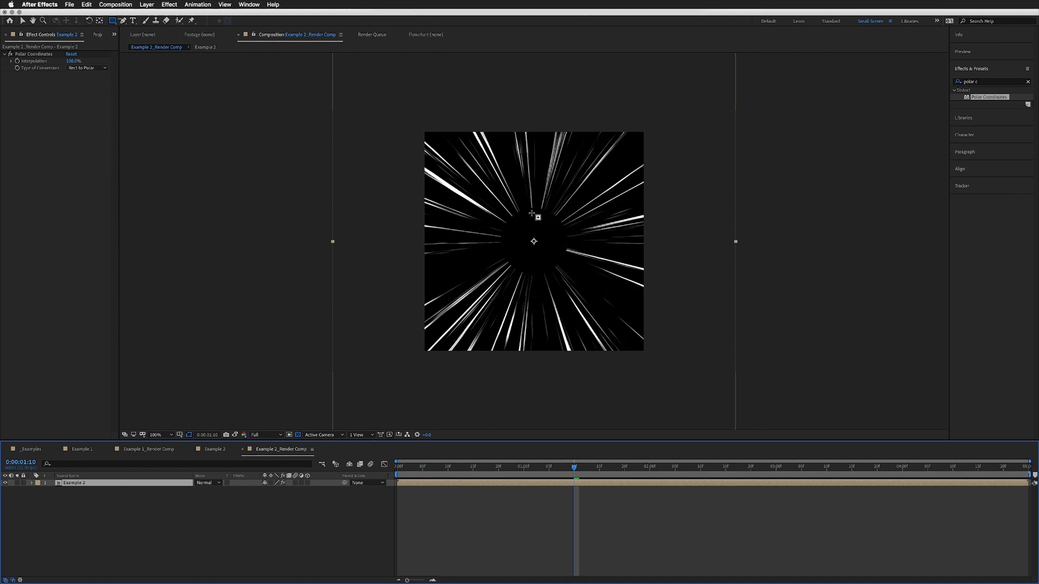
pyautogui.moveTo(194, 462)
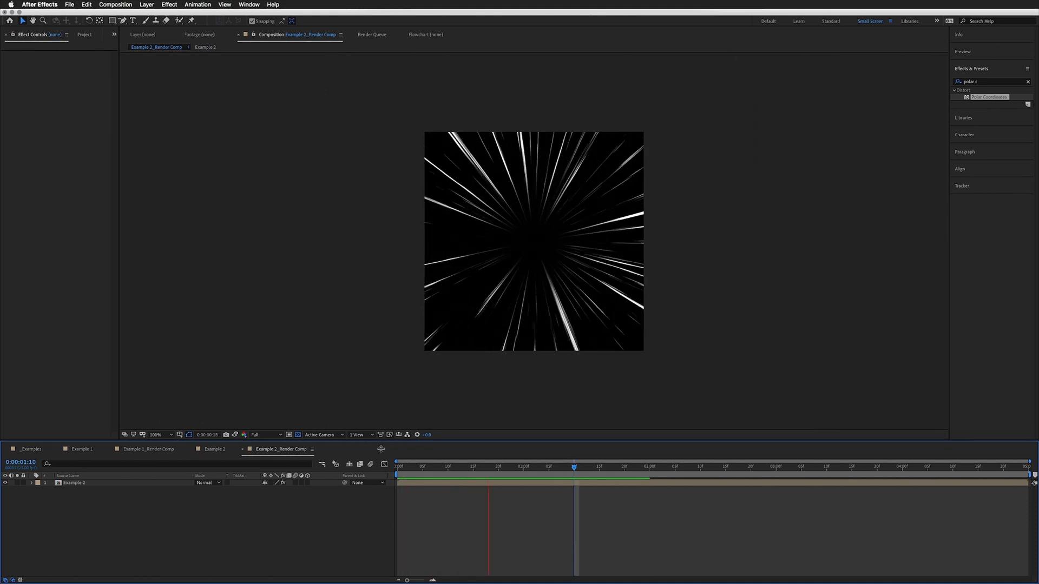
pyautogui.click(443, 466)
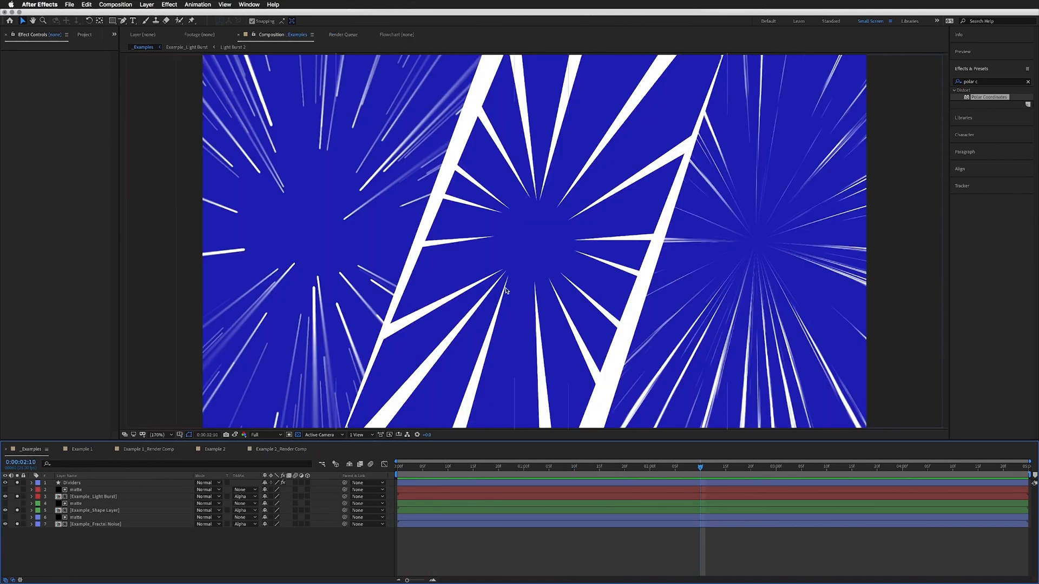
# - Create a new 1080 by 1080 composition named Example 3
pyautogui.click(85, 34)
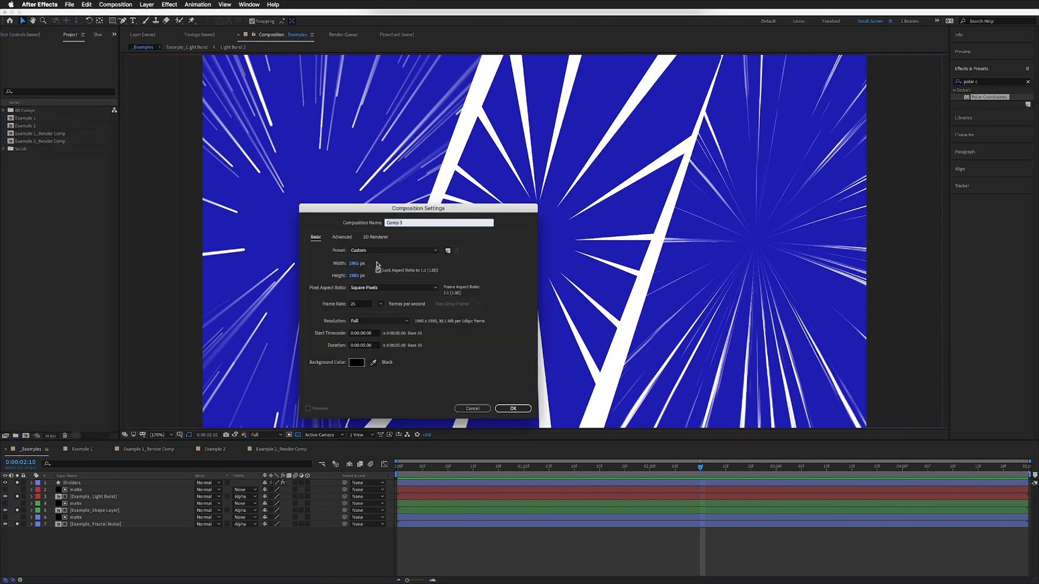
pyautogui.click(379, 269)
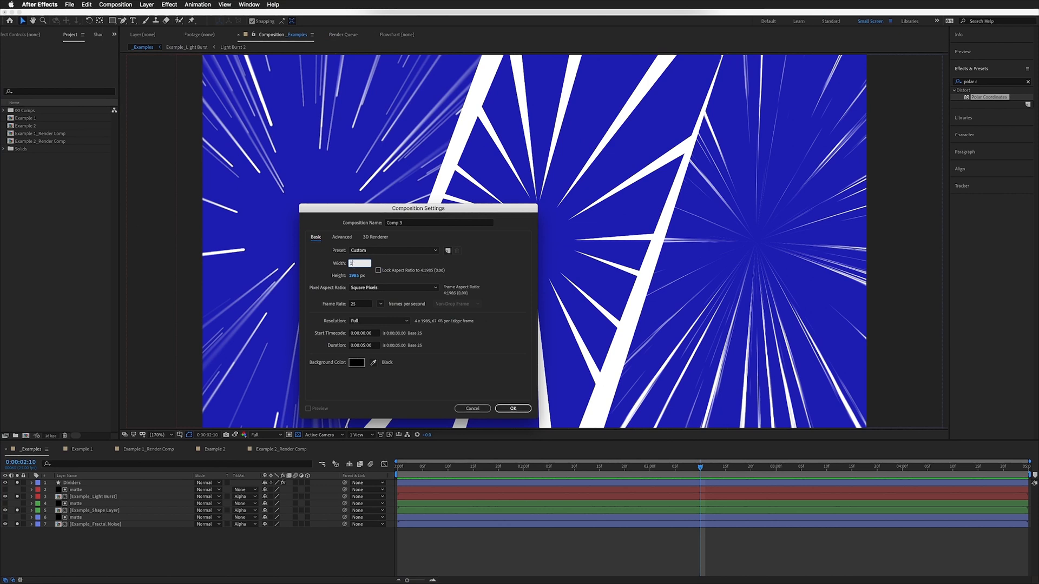
pyautogui.write('1080')
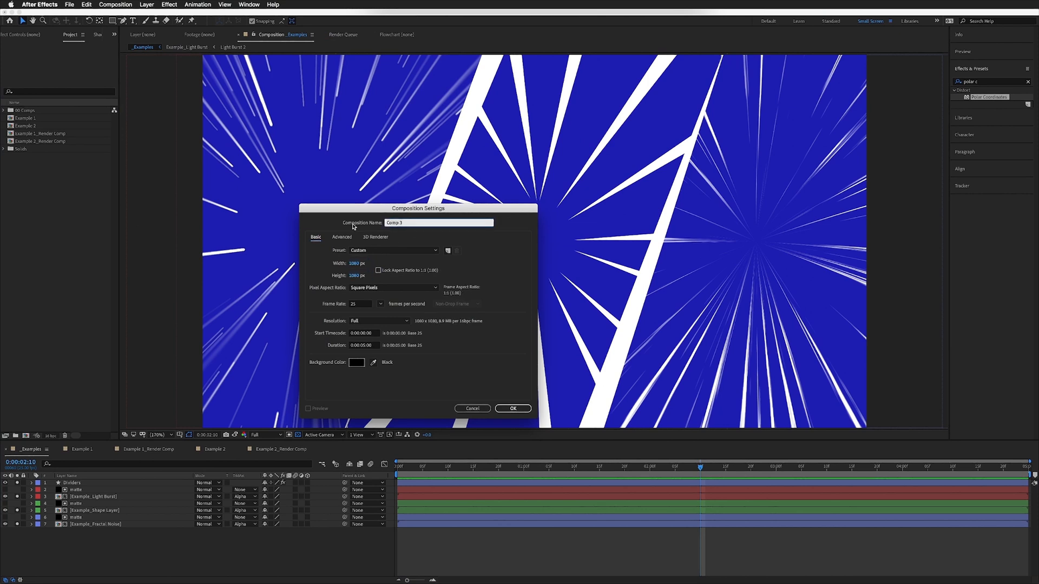
pyautogui.write('Example 3')
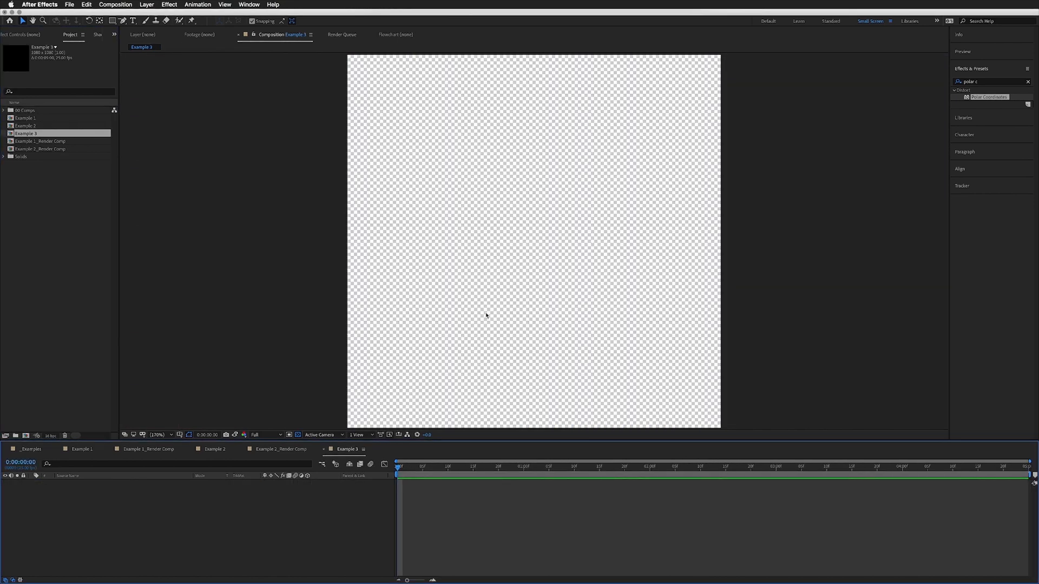
# - Add a full-frame black solid named BG to Example 3
pyautogui.click(146, 5)
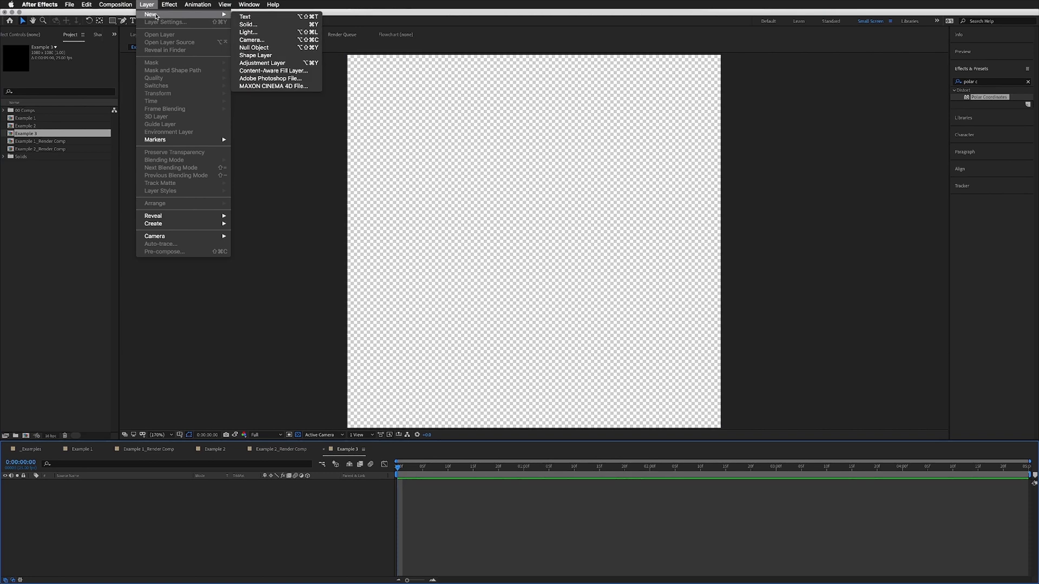
pyautogui.click(247, 25)
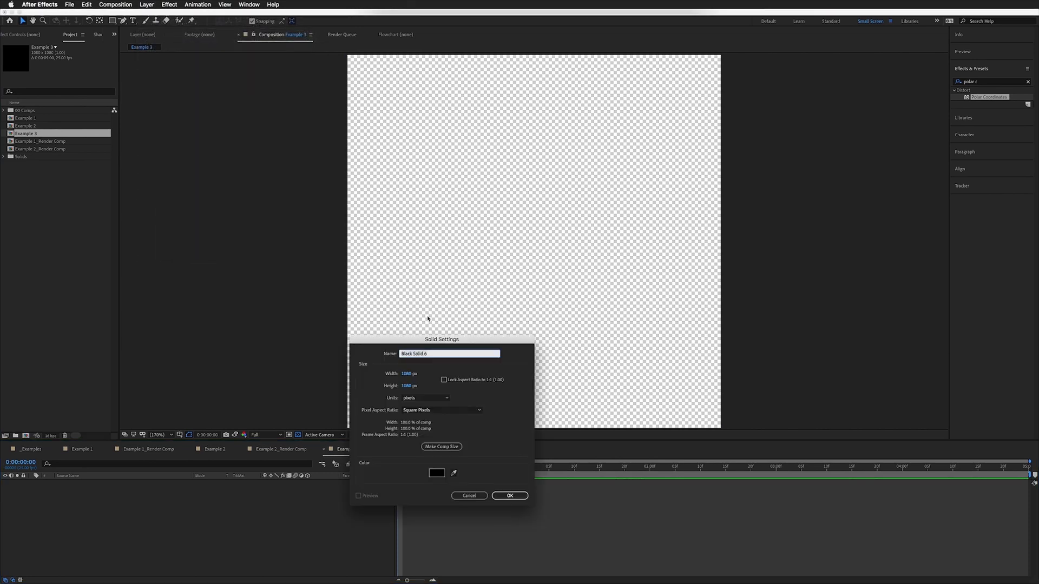
pyautogui.write('BG')
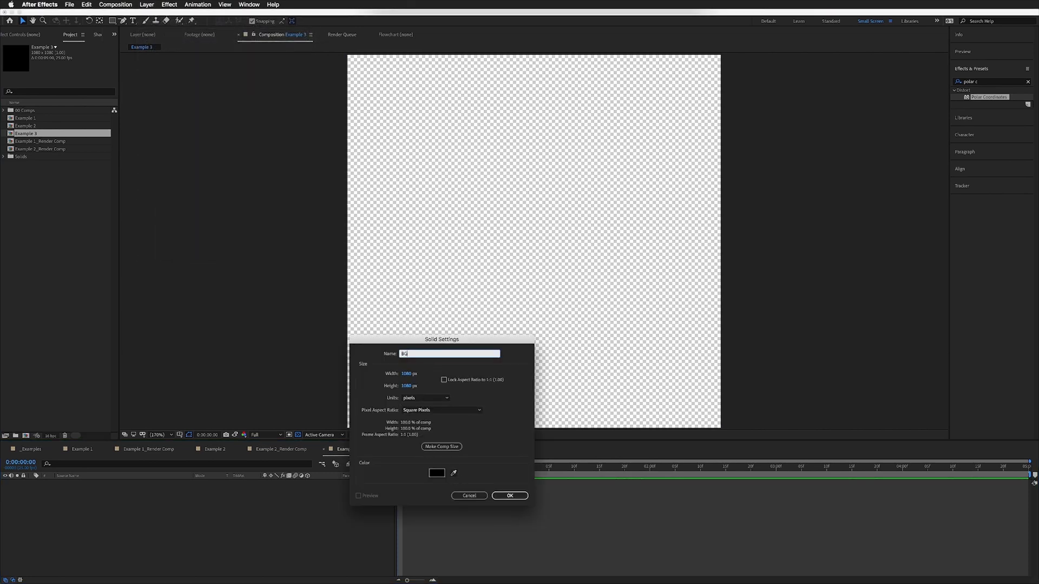
pyautogui.click(510, 495)
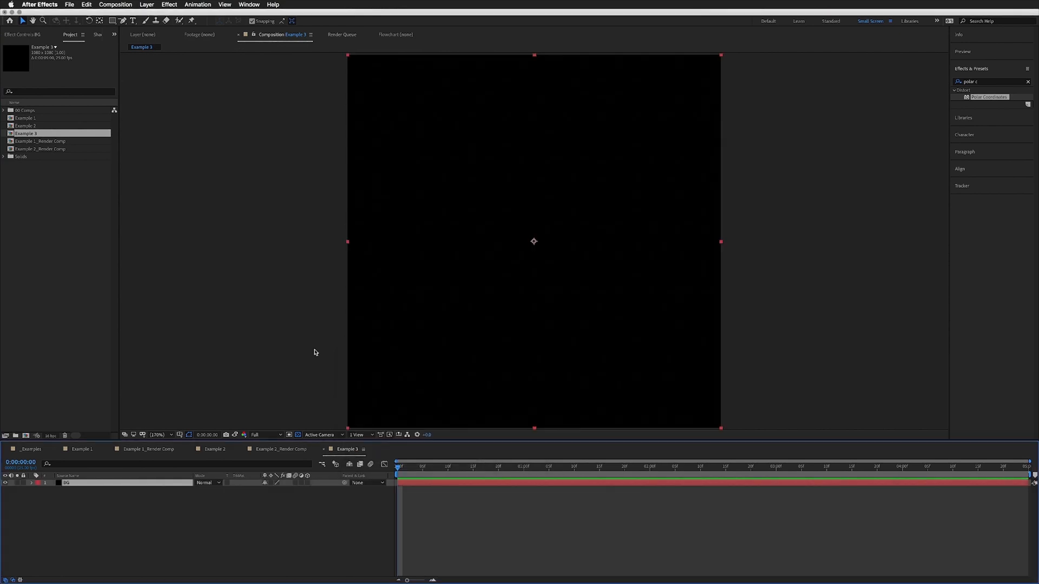
pyautogui.moveTo(72, 503)
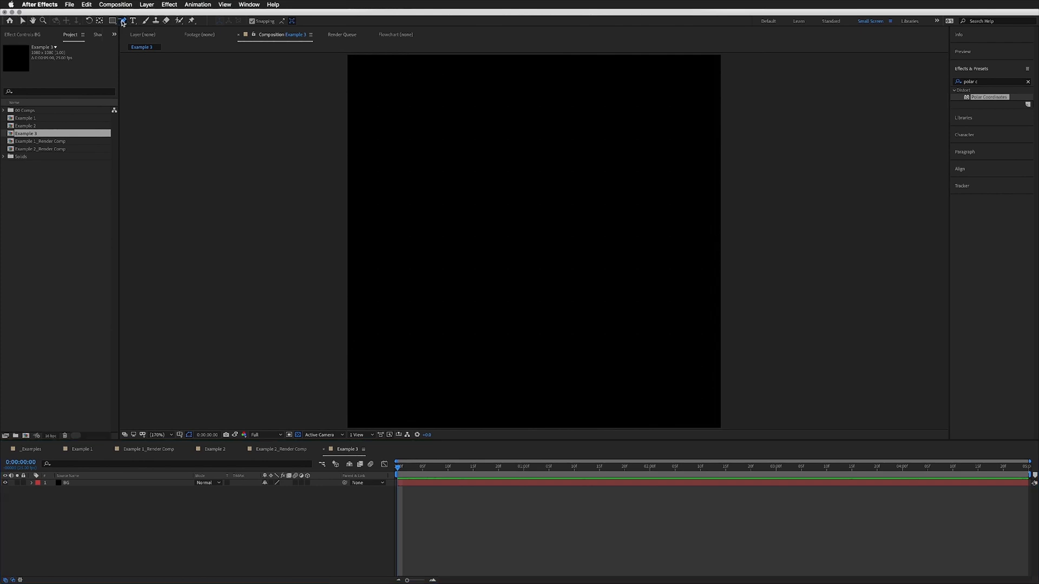
# - Pen a thin white triangle from the centre and nudge its vertices toward the top-right corner
pyautogui.click(123, 21)
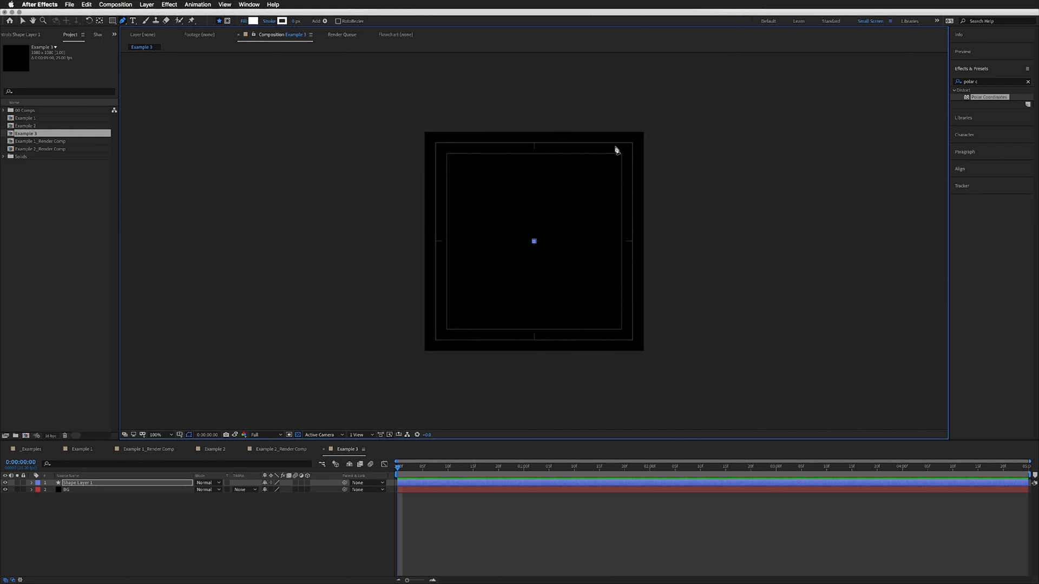
pyautogui.moveTo(533, 240); pyautogui.dragTo(642, 122)
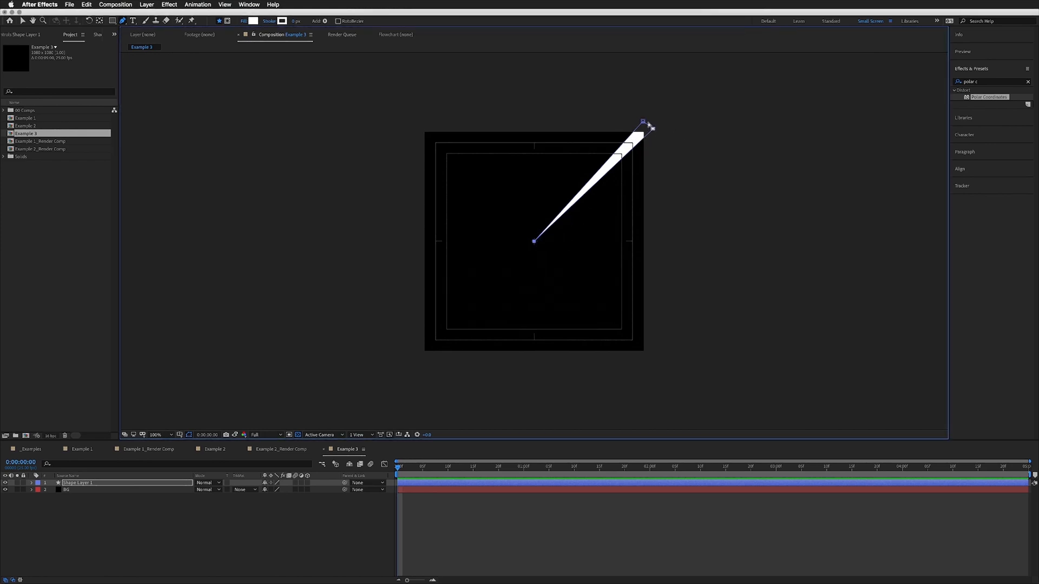
pyautogui.moveTo(642, 122); pyautogui.dragTo(642, 237)
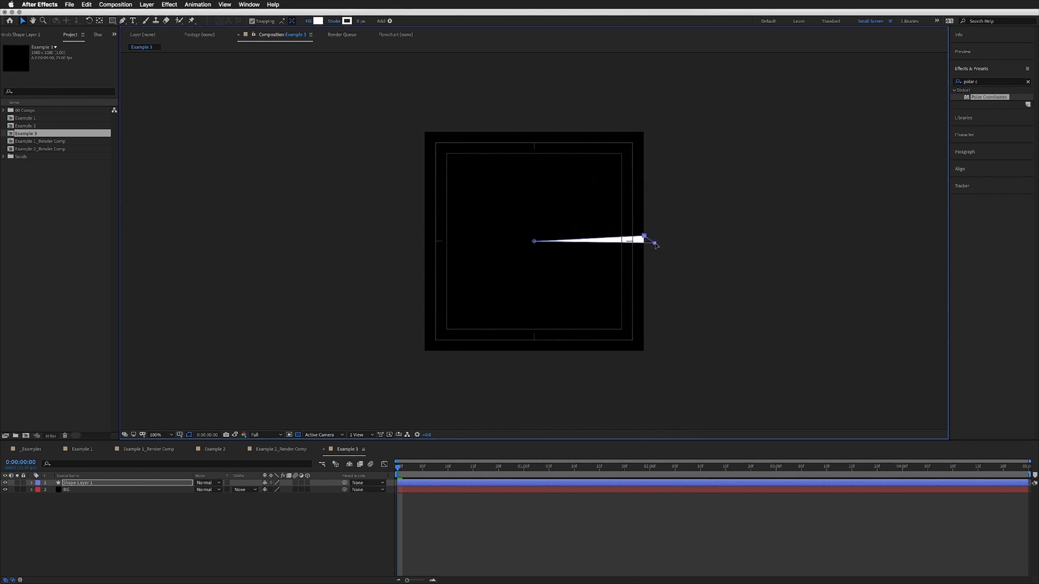
pyautogui.moveTo(642, 237); pyautogui.dragTo(648, 237)
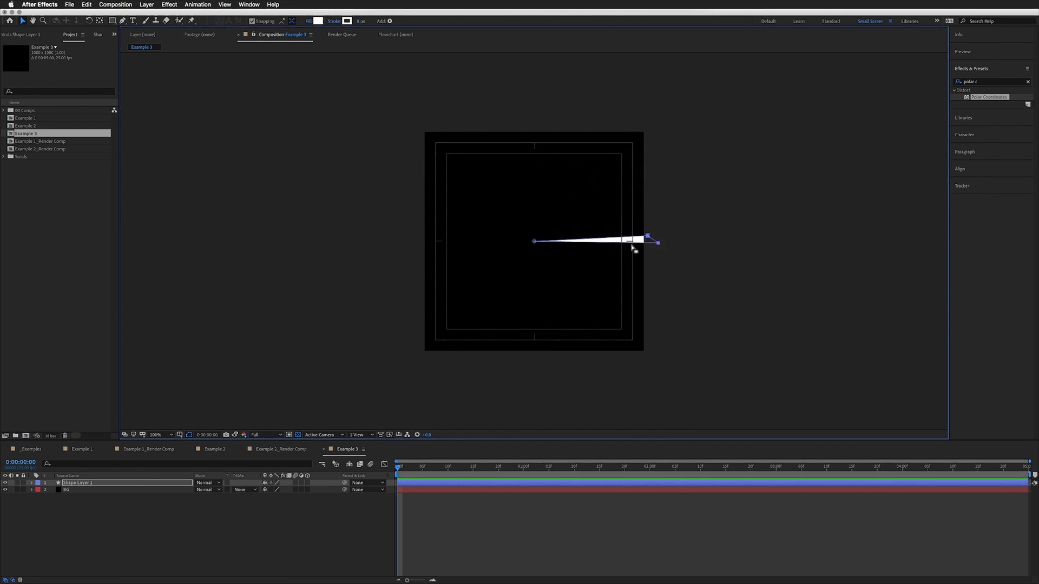
pyautogui.moveTo(648, 237); pyautogui.dragTo(627, 179)
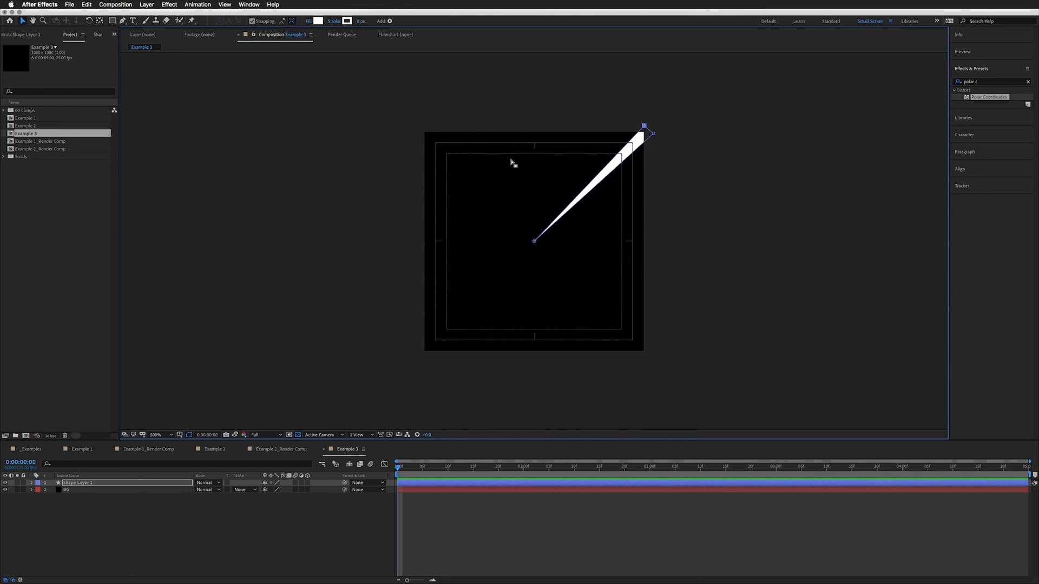
pyautogui.moveTo(512, 164)
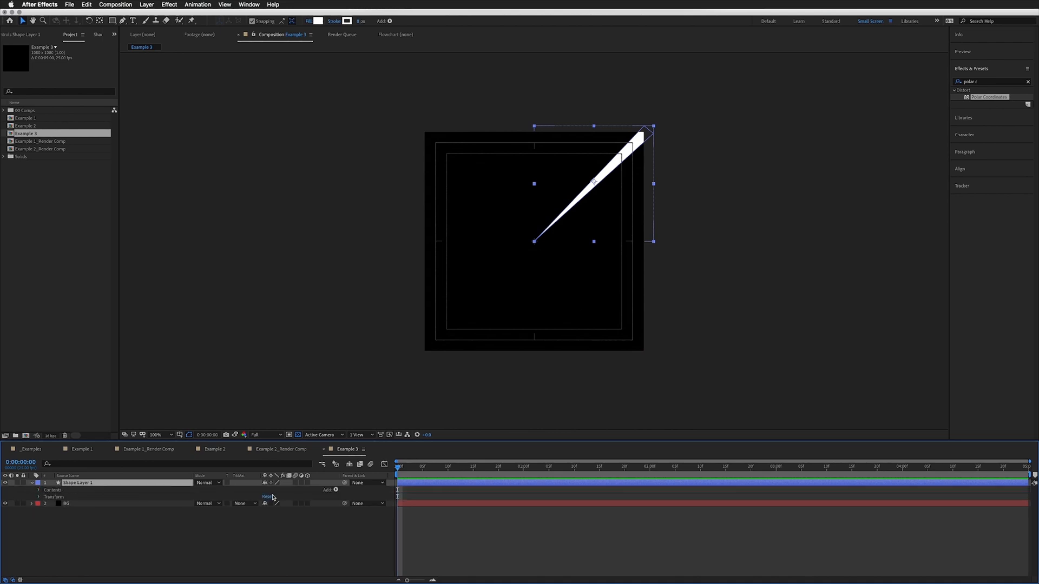
# - Add a Repeater with Position 0,0 and Rotation 24° so the spike copies around the centre
pyautogui.click(334, 489)
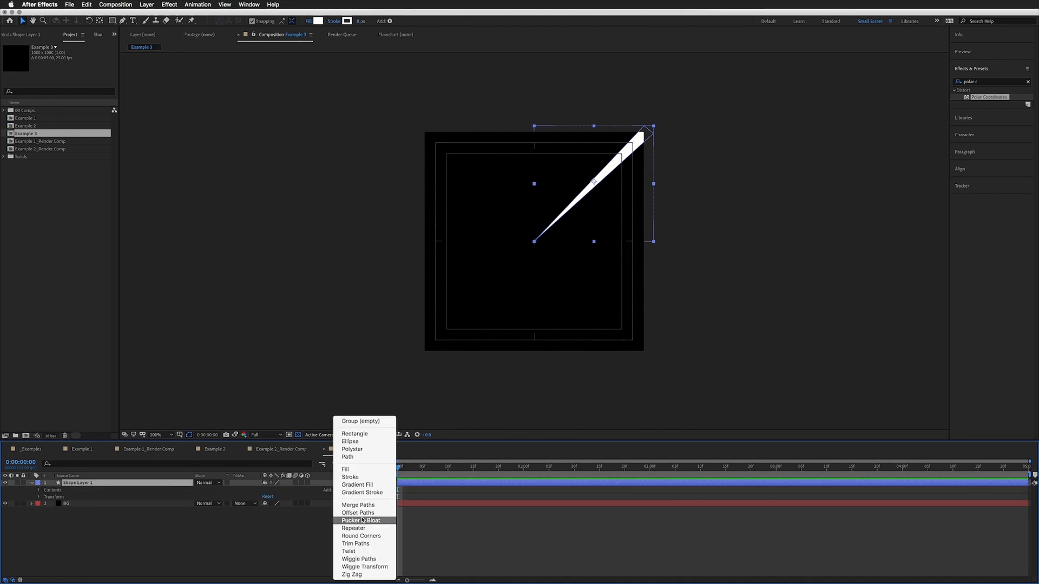
pyautogui.click(352, 528)
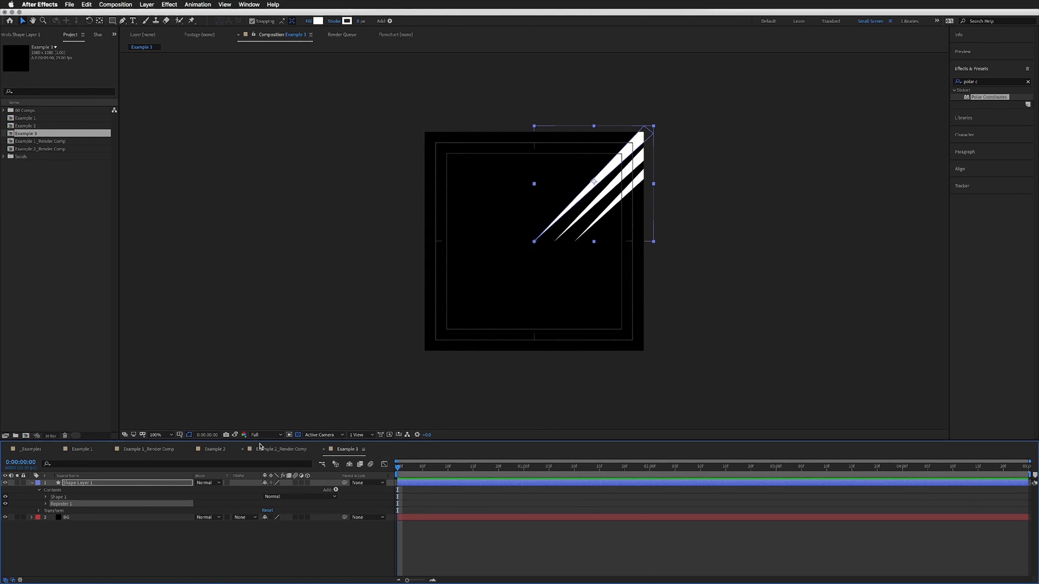
pyautogui.click(46, 504)
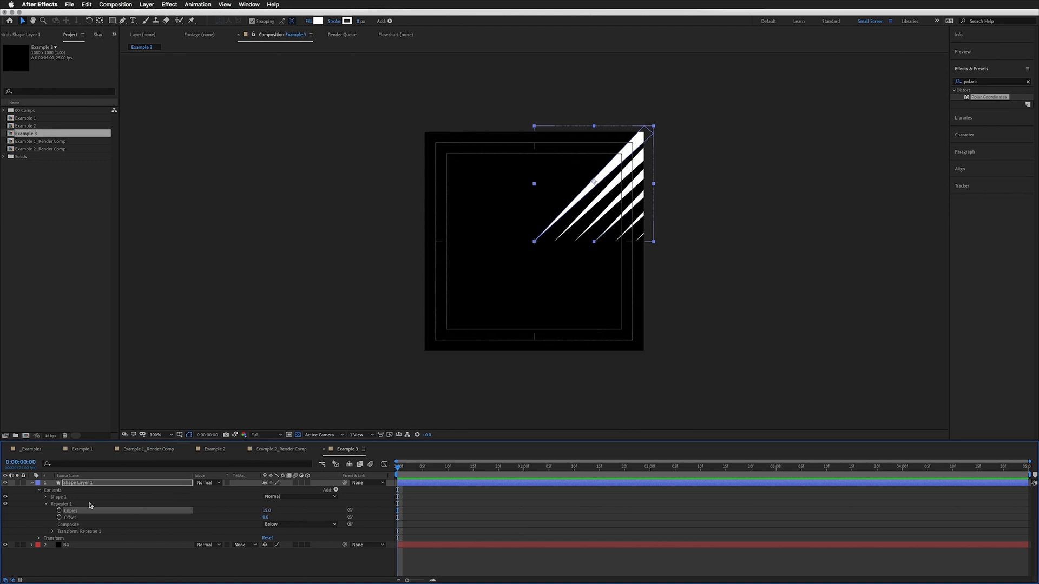
pyautogui.click(52, 534)
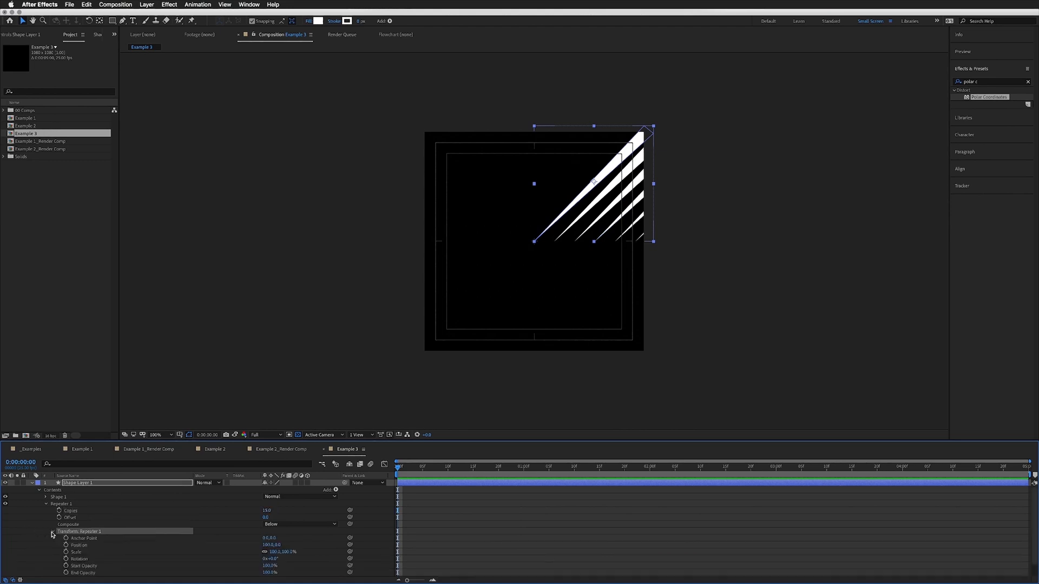
pyautogui.click(79, 546)
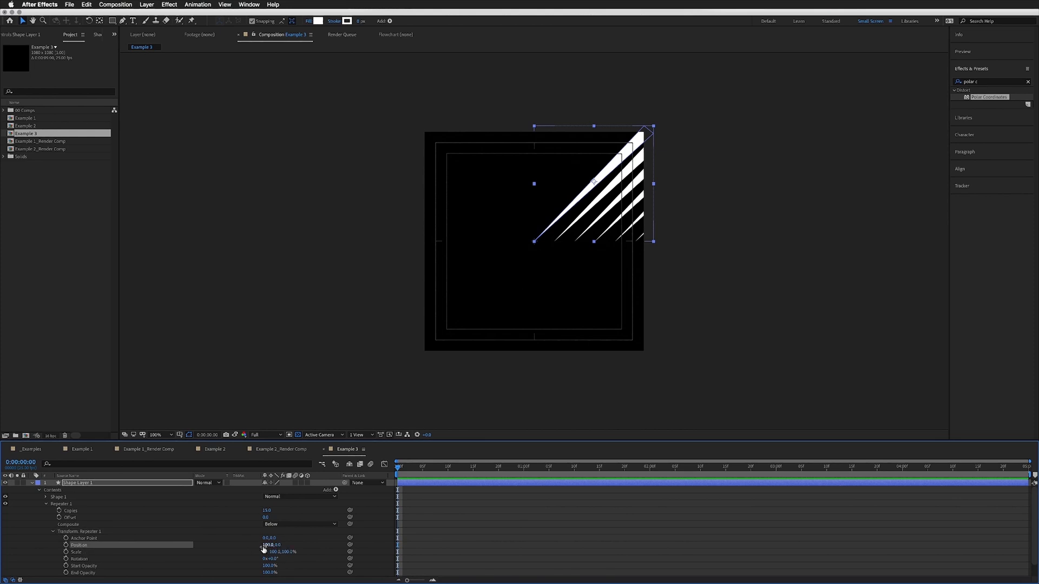
pyautogui.doubleClick(268, 544)
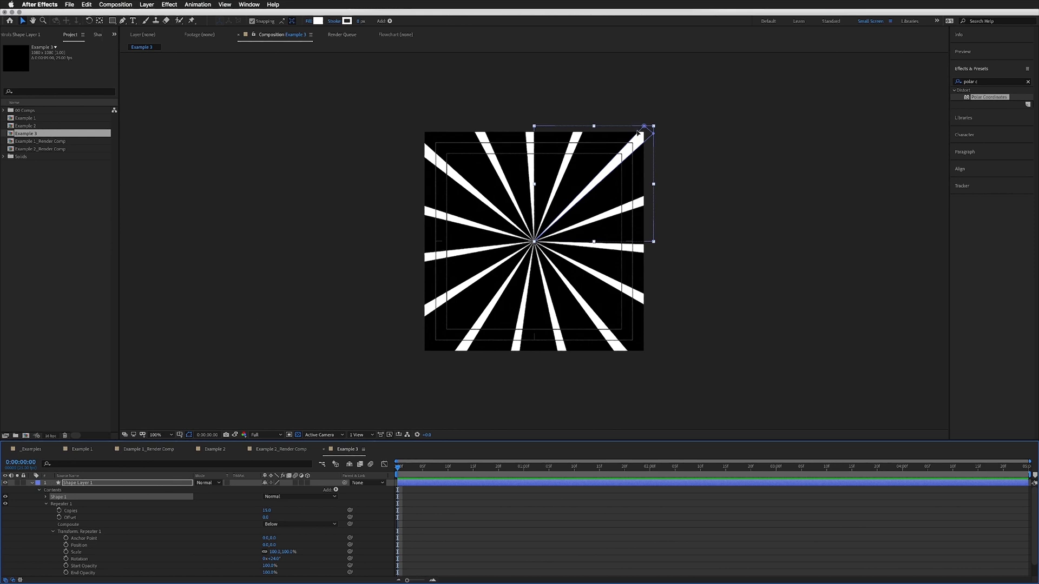
# - Shift the spike outward so the burst has an empty black middle
pyautogui.moveTo(650, 130); pyautogui.dragTo(648, 123)
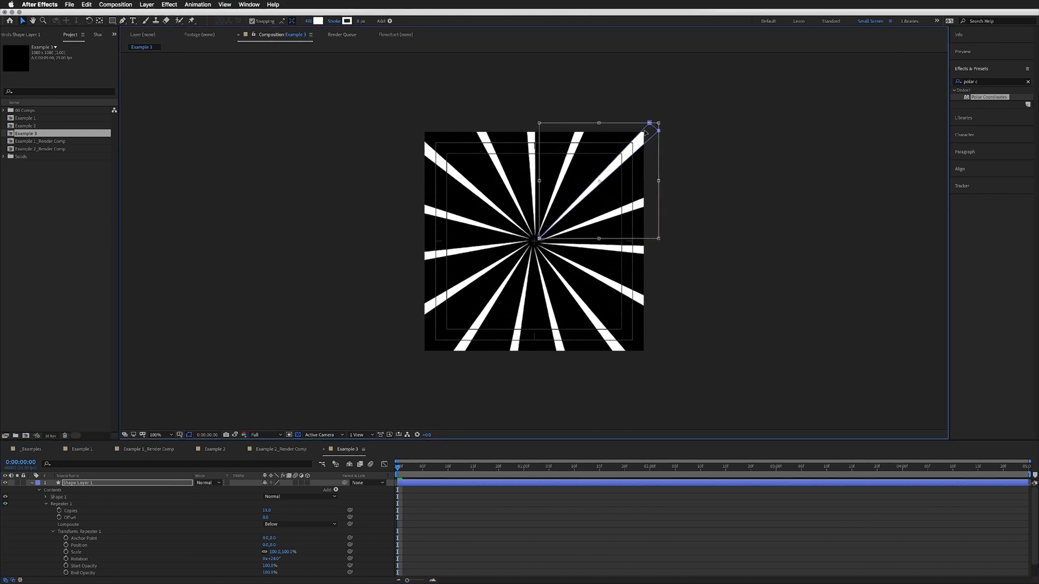
pyautogui.moveTo(650, 123); pyautogui.dragTo(664, 110)
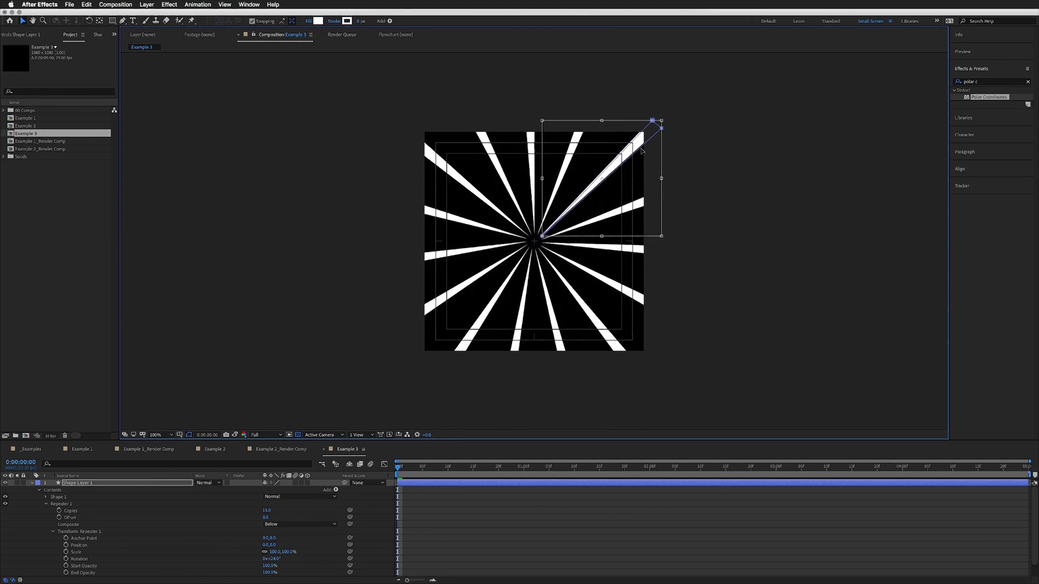
pyautogui.moveTo(659, 121); pyautogui.dragTo(665, 111)
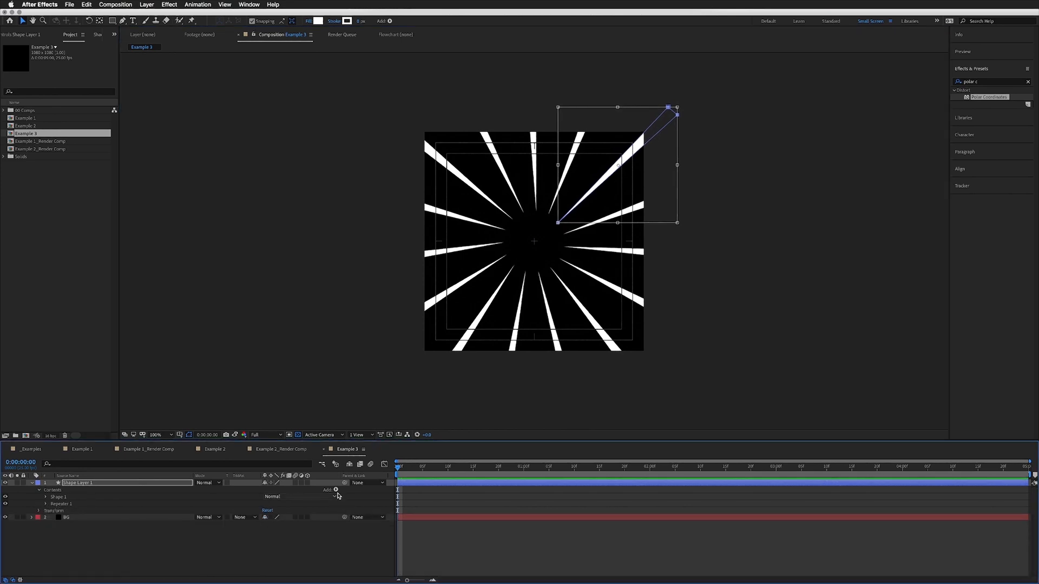
# - Add a Wiggle Transform at 10 wiggles per second and scrub its position, scale and rotation amounts
pyautogui.click(335, 489)
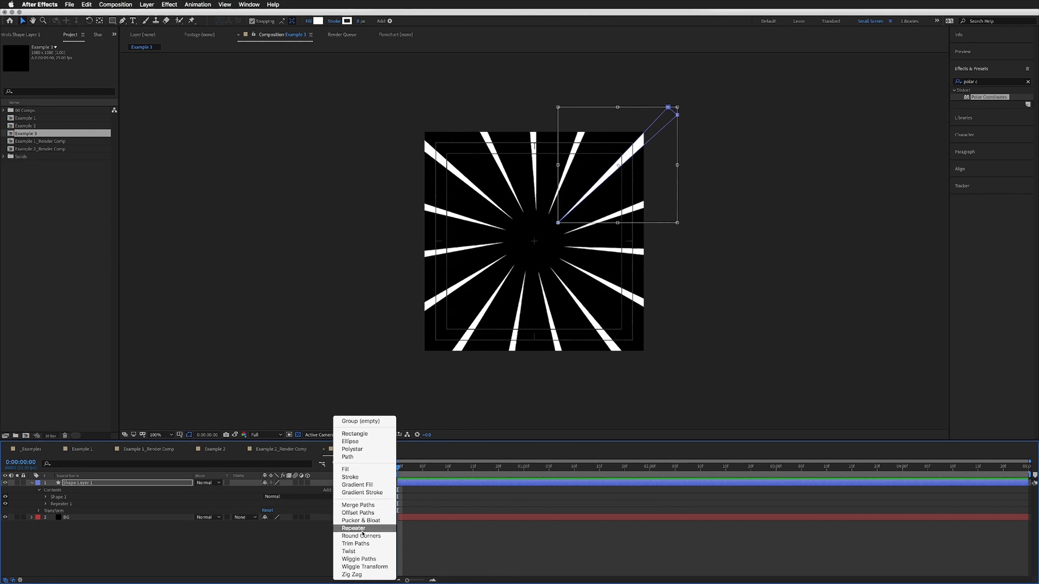
pyautogui.moveTo(364, 567)
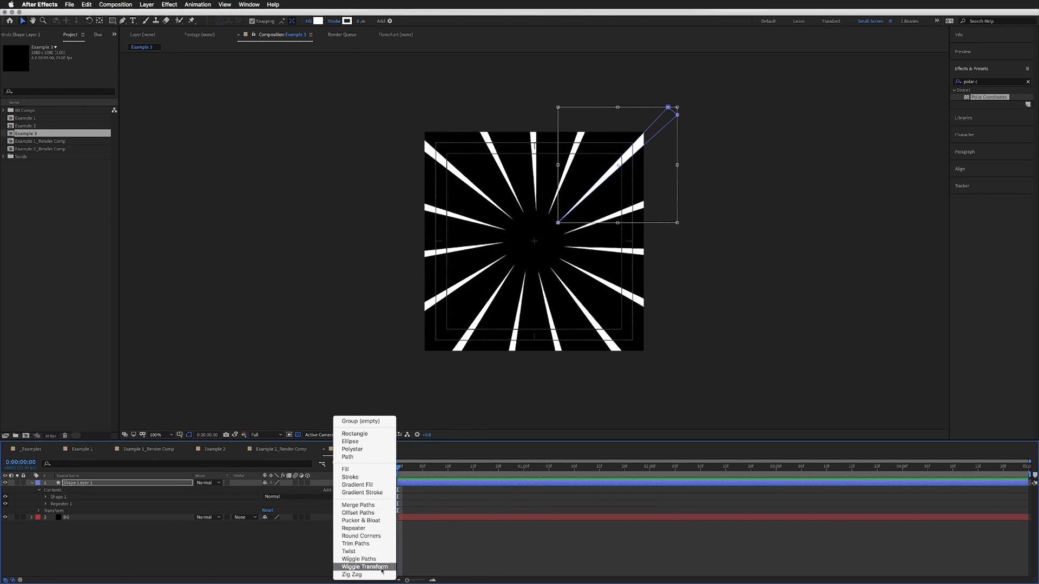
pyautogui.click(365, 567)
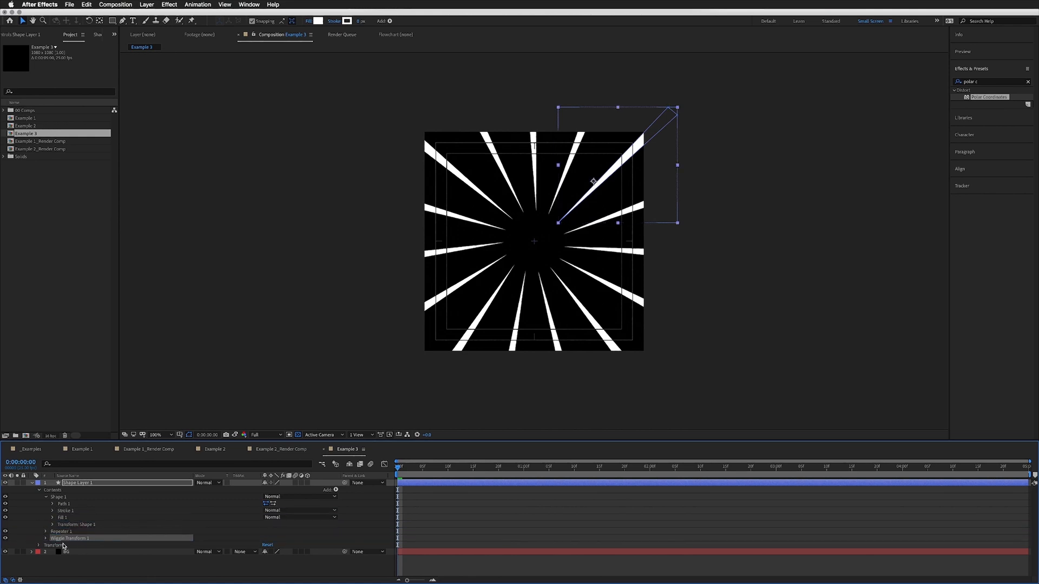
pyautogui.click(46, 538)
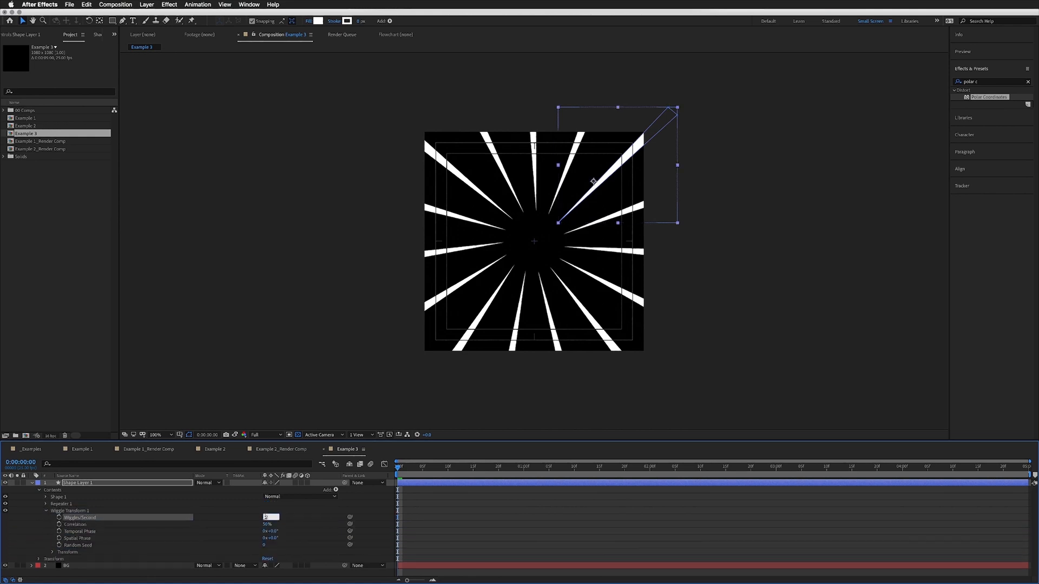
pyautogui.write('10.0')
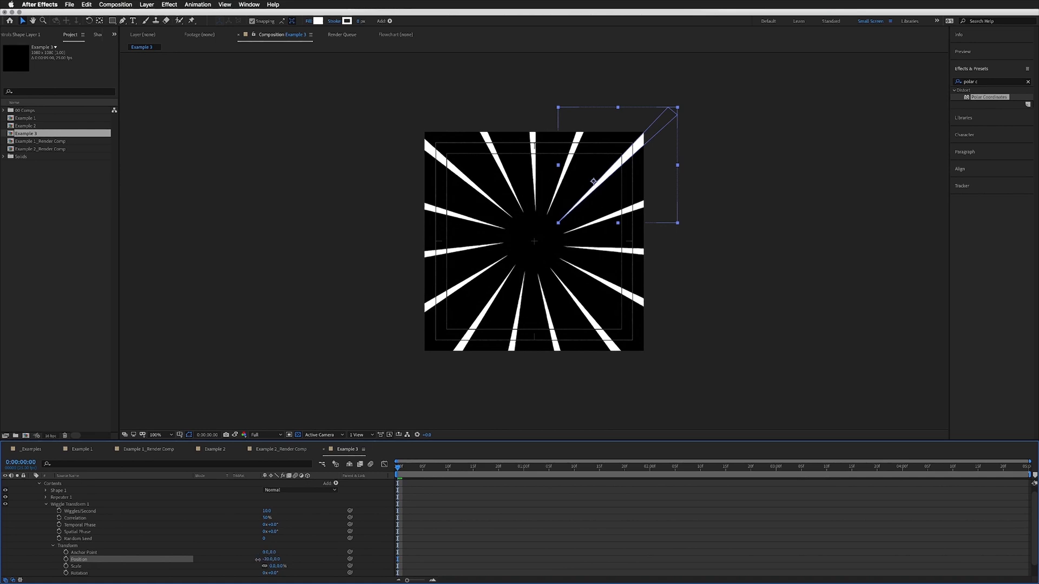
pyautogui.moveTo(272, 560); pyautogui.dragTo(277, 559)
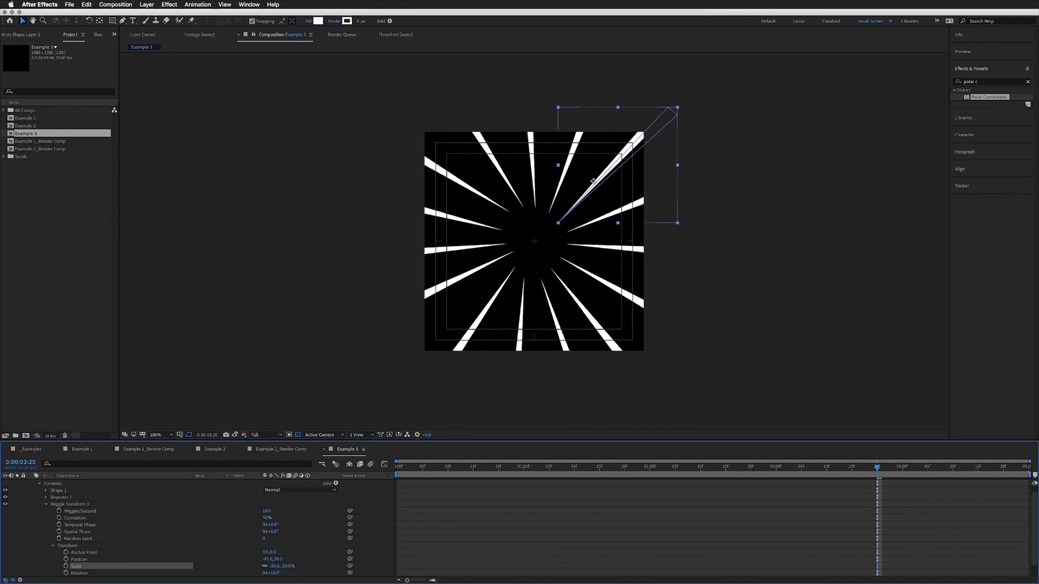
pyautogui.moveTo(753, 199)
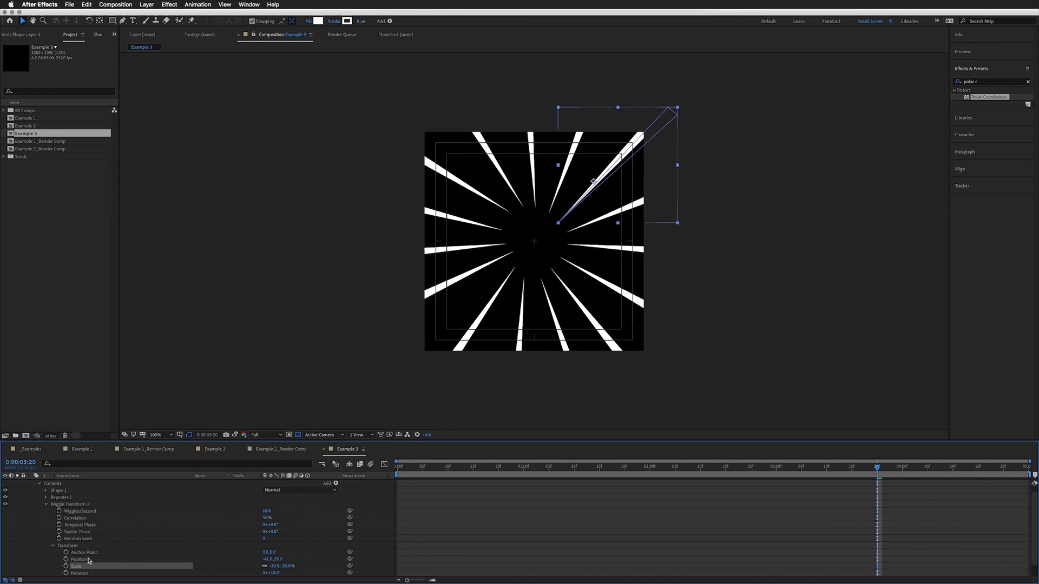
# - Select Path 1 inside Shape 1 and move its outer vertex to broaden every ray
pyautogui.click(69, 504)
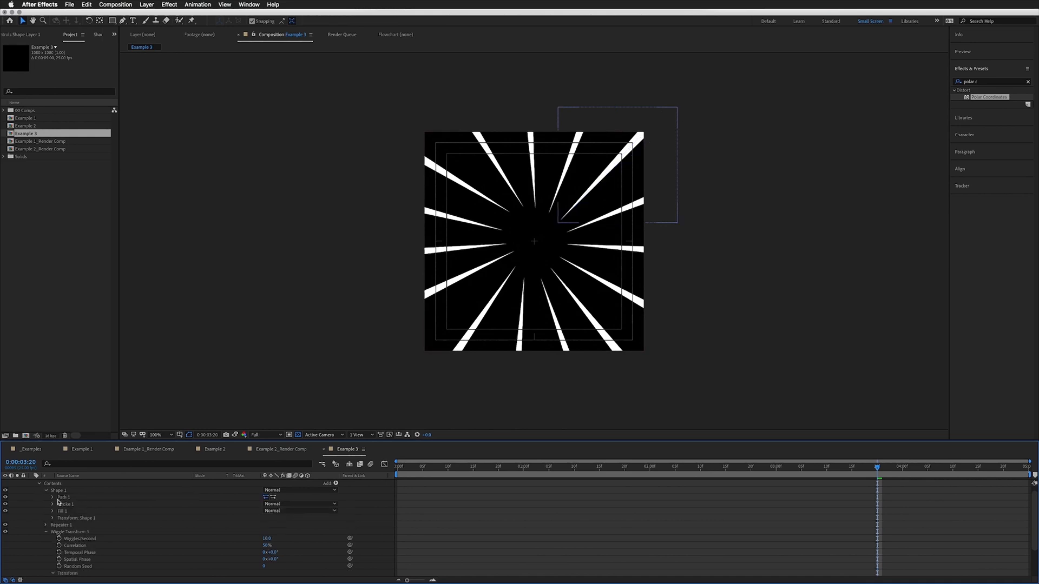
pyautogui.click(63, 497)
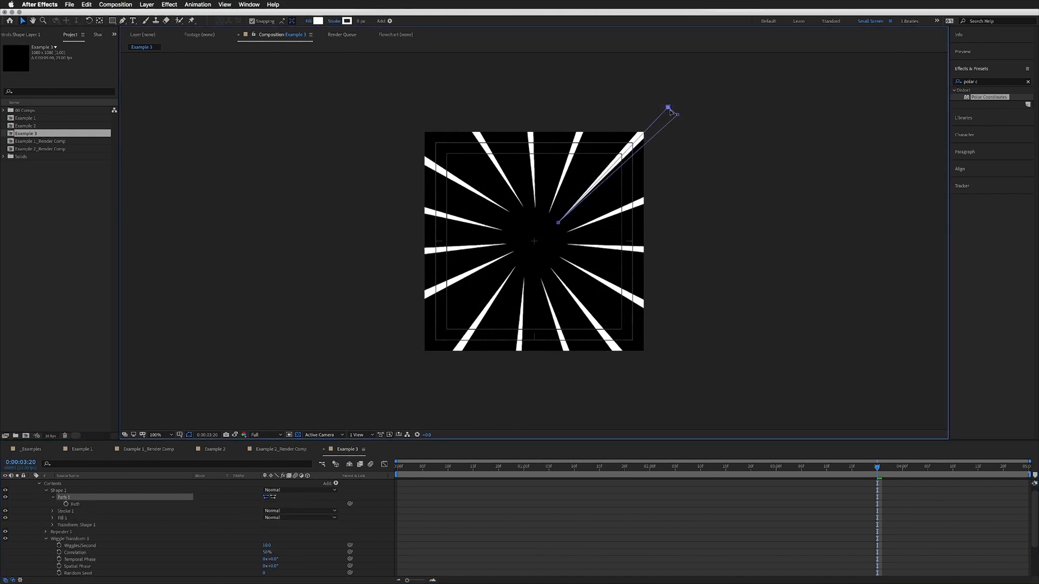
pyautogui.moveTo(667, 107); pyautogui.dragTo(661, 100)
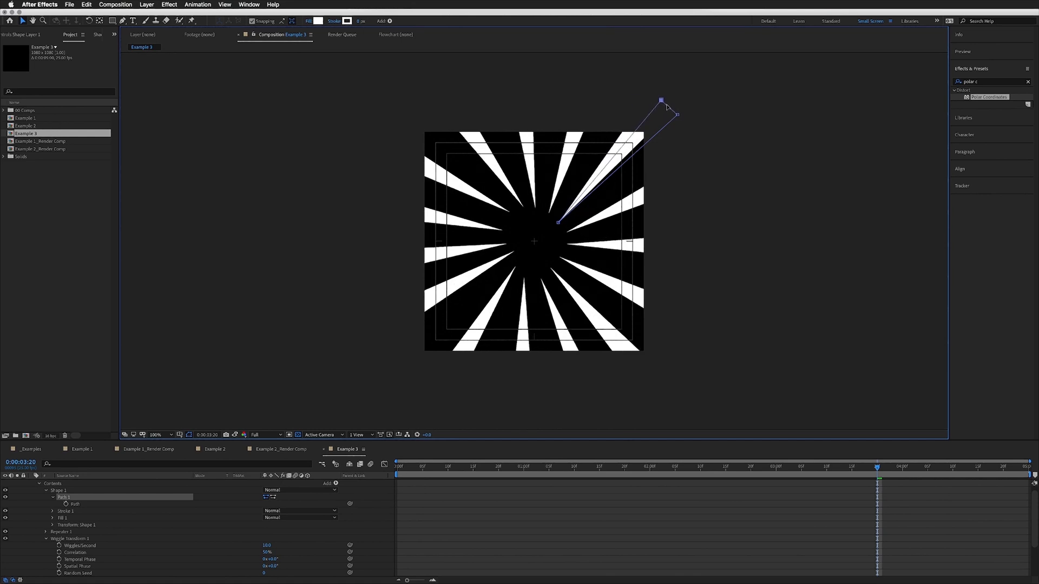